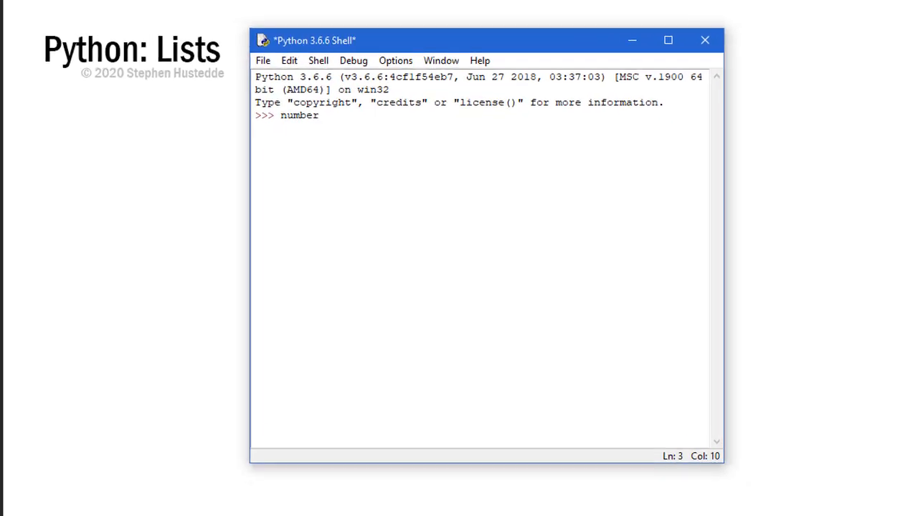
# - Type numbers = [5,7,18,20,22,17,9,3,6,12] at the shell prompt
pyautogui.write('s =')
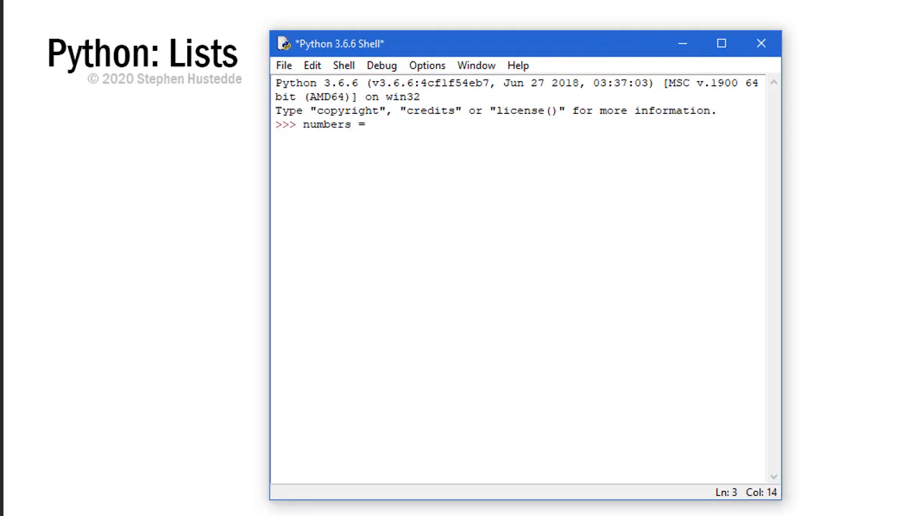
pyautogui.write('[5,7')
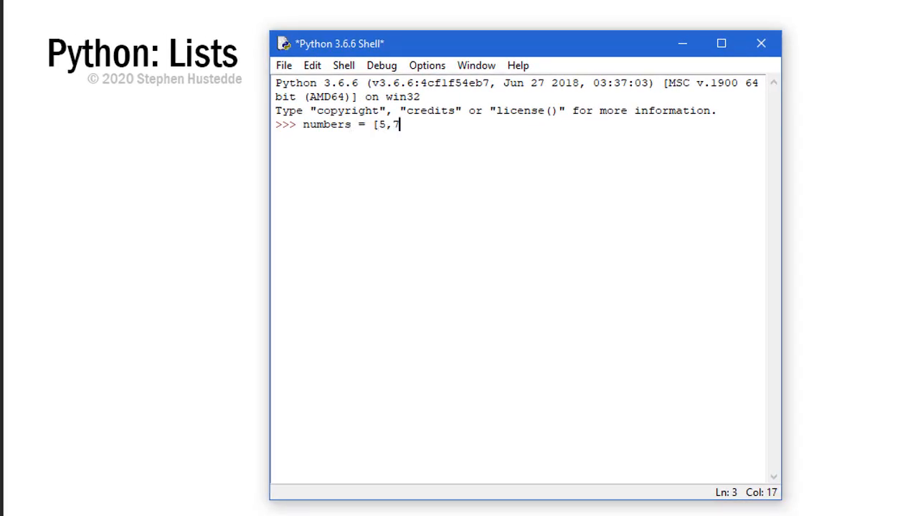
pyautogui.write('18,')
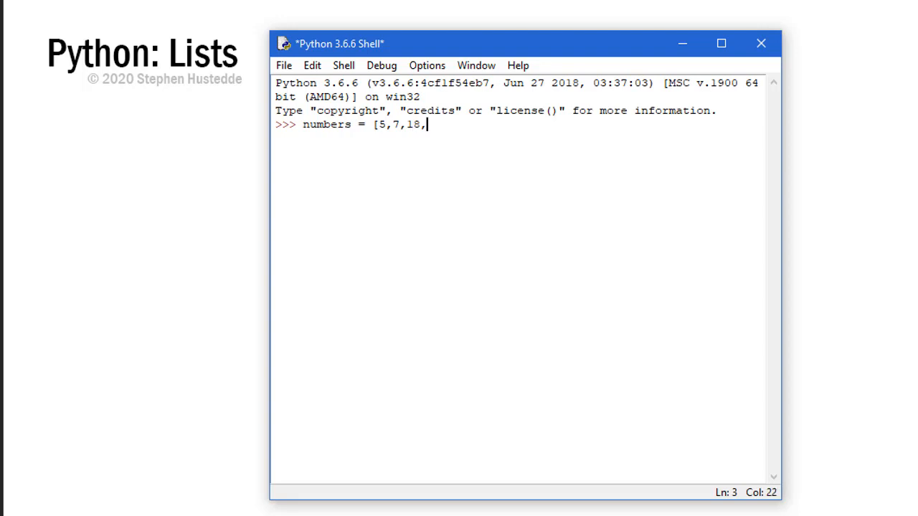
pyautogui.write('20,')
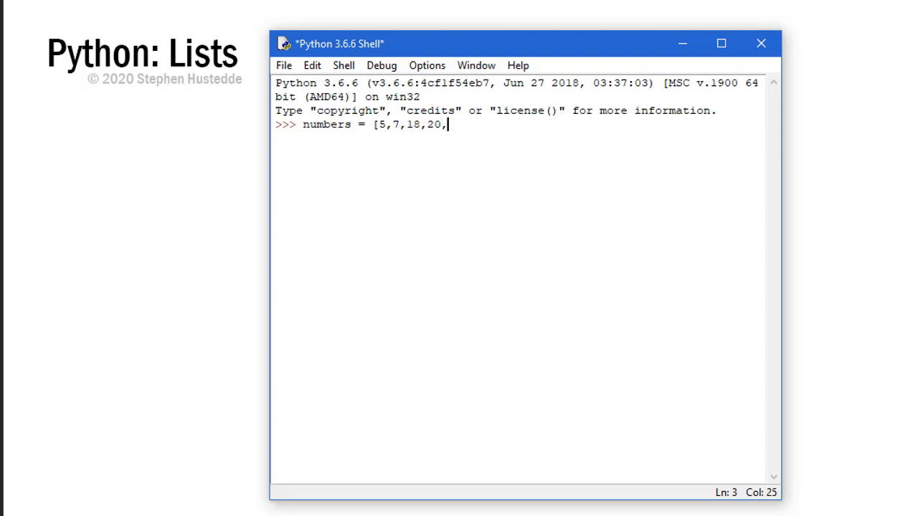
pyautogui.write('22,17,9,3')
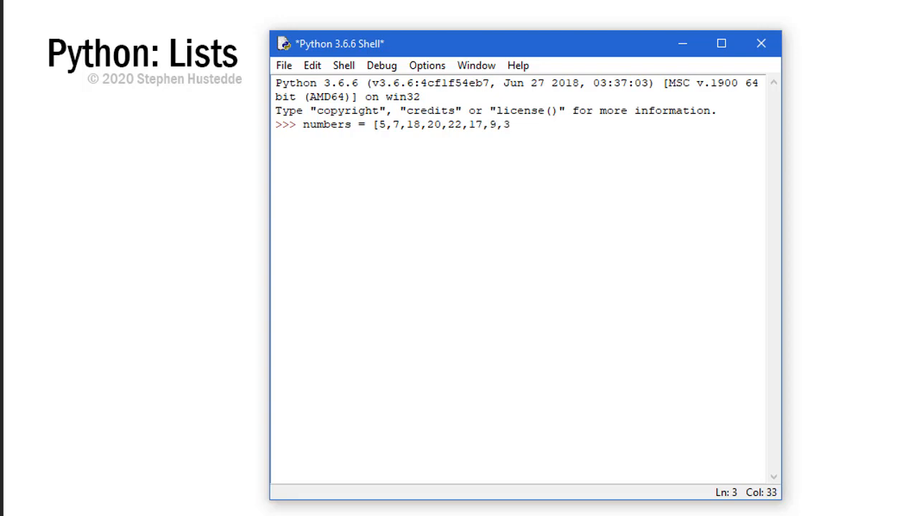
pyautogui.write(',6')
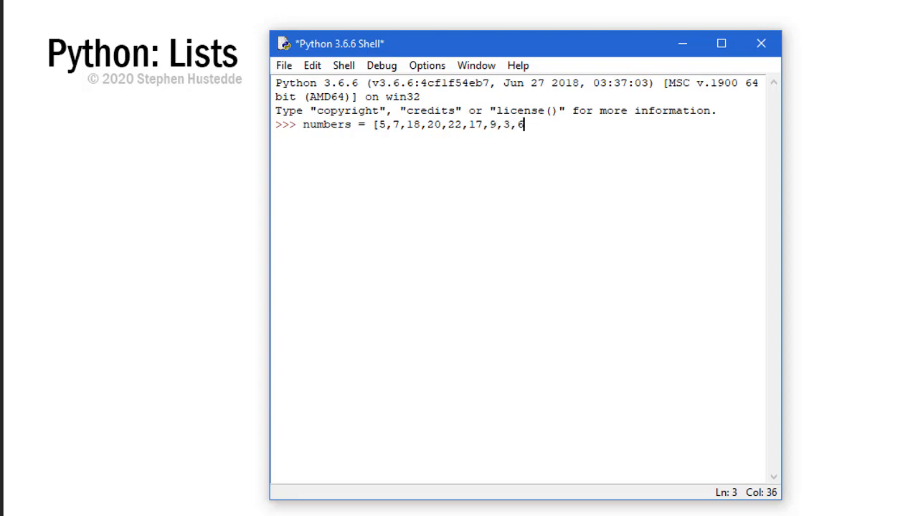
pyautogui.write(',12]')
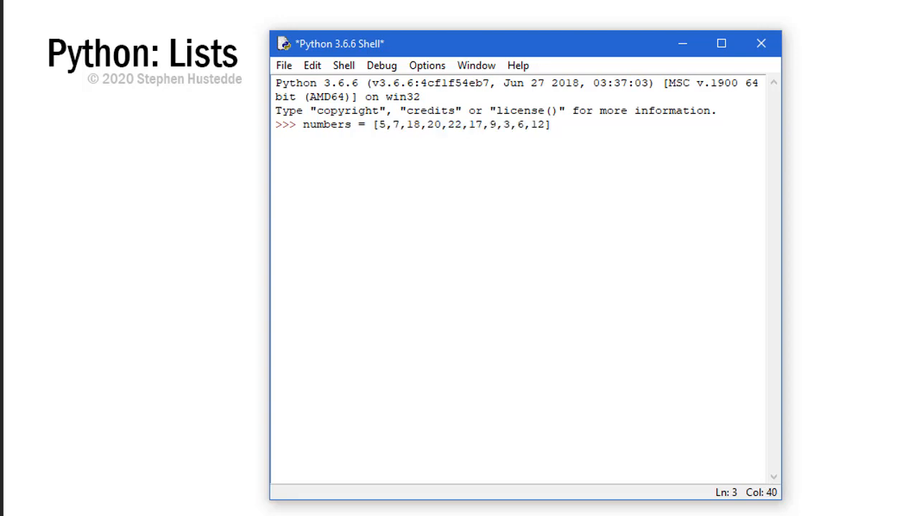
# - Sum numbers with total = 0 and a for-loop adding i, then print(total) showing 119
pyautogui.write('total')
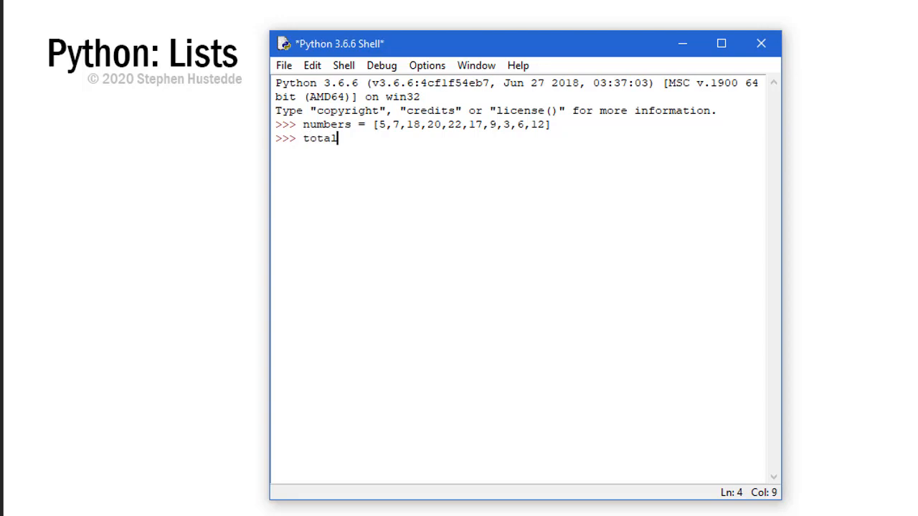
pyautogui.write('= 0')
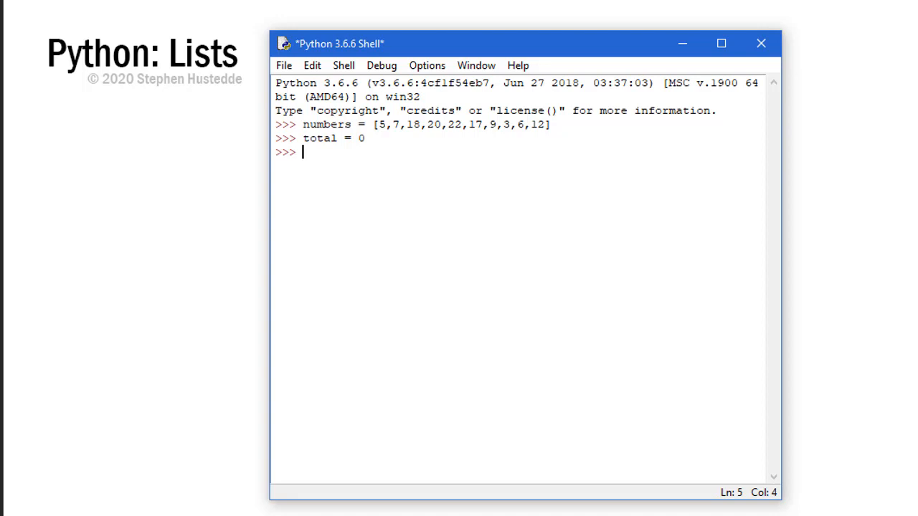
pyautogui.write('for i in')
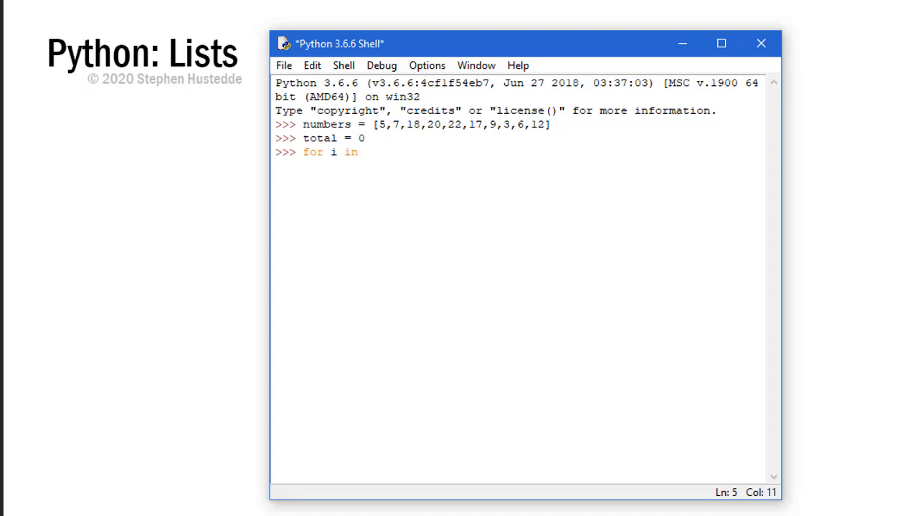
pyautogui.write('numbers:')
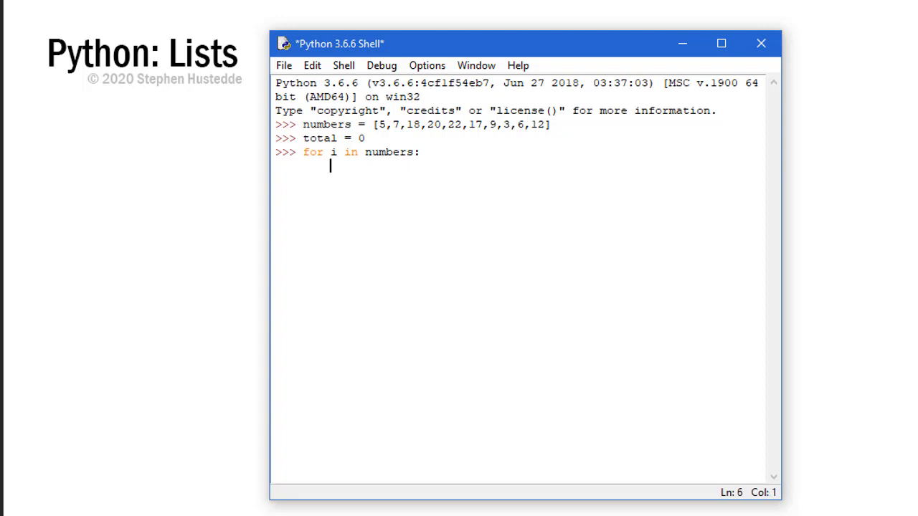
pyautogui.write('total')
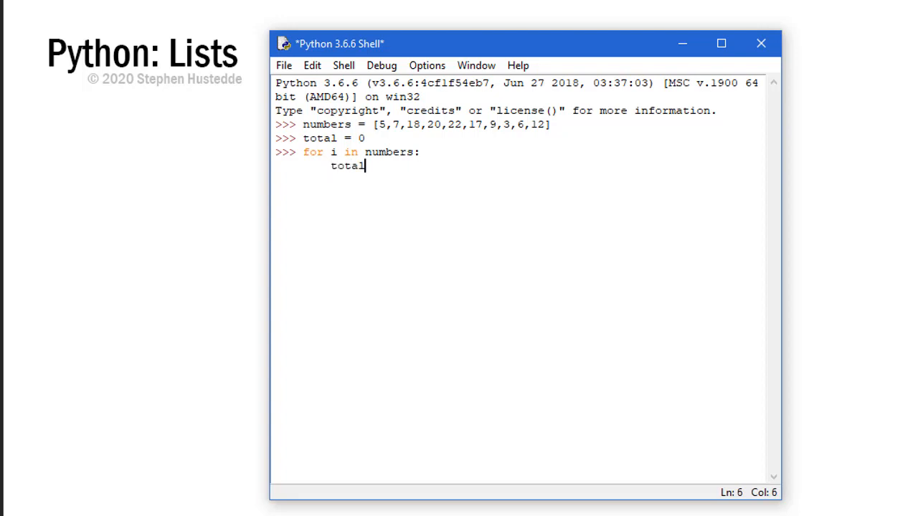
pyautogui.write('+= i')
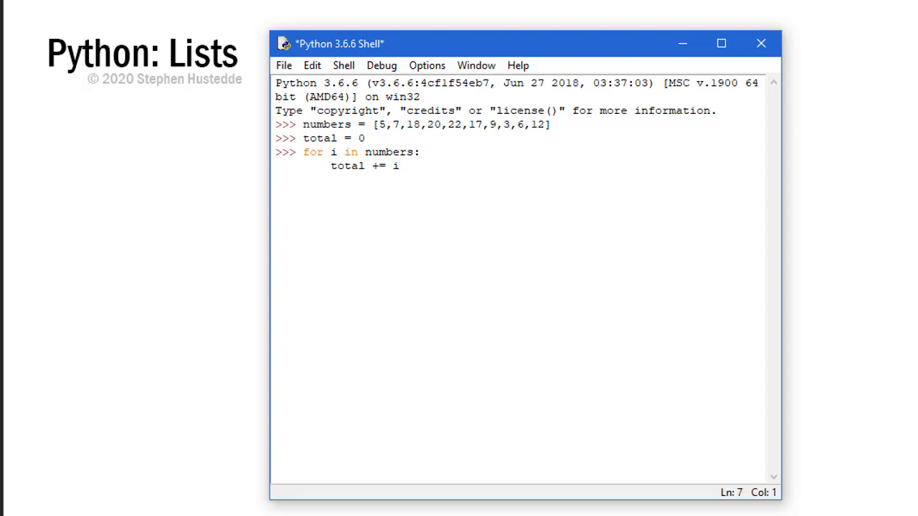
pyautogui.press('enter')
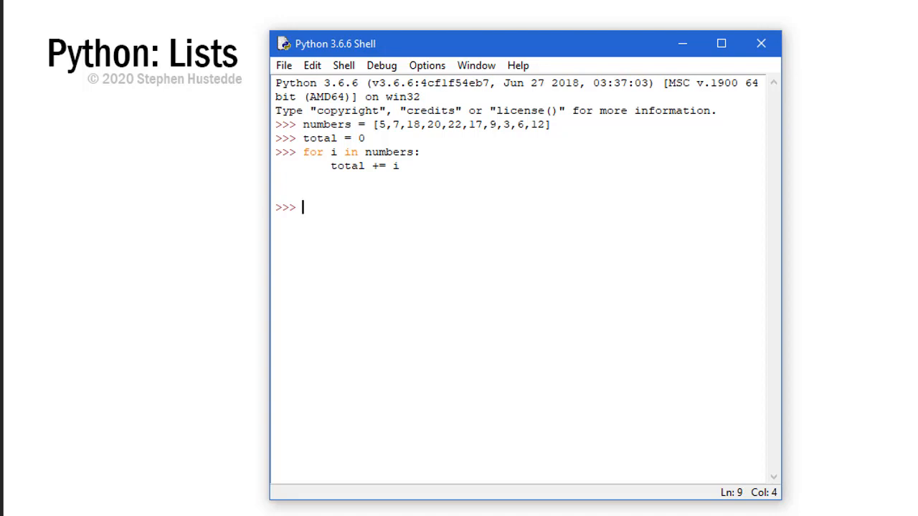
pyautogui.write('print')
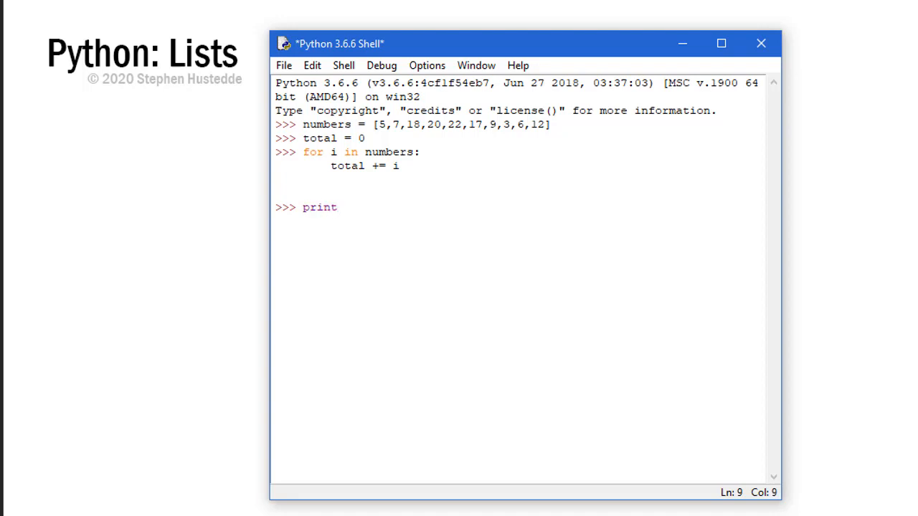
pyautogui.write('(total')
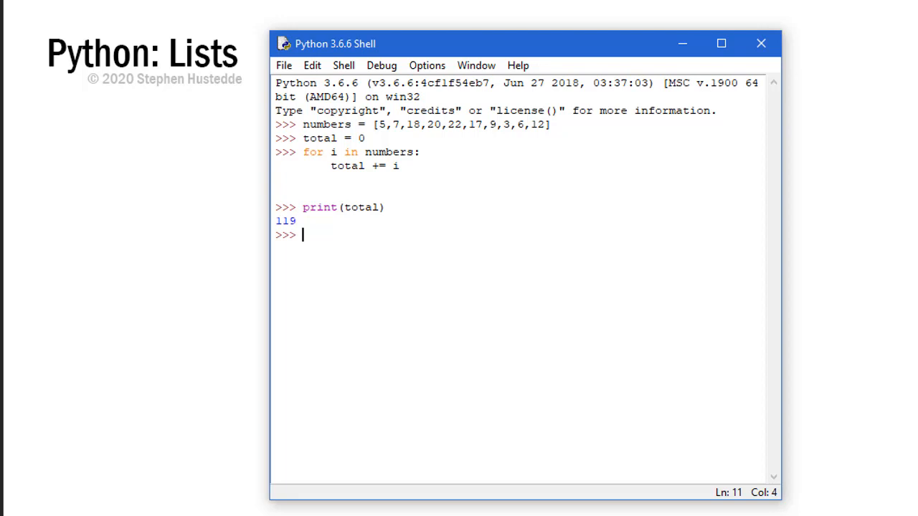
# - Enter average = total / len(numbers) followed by print(average)
pyautogui.write('average = total')
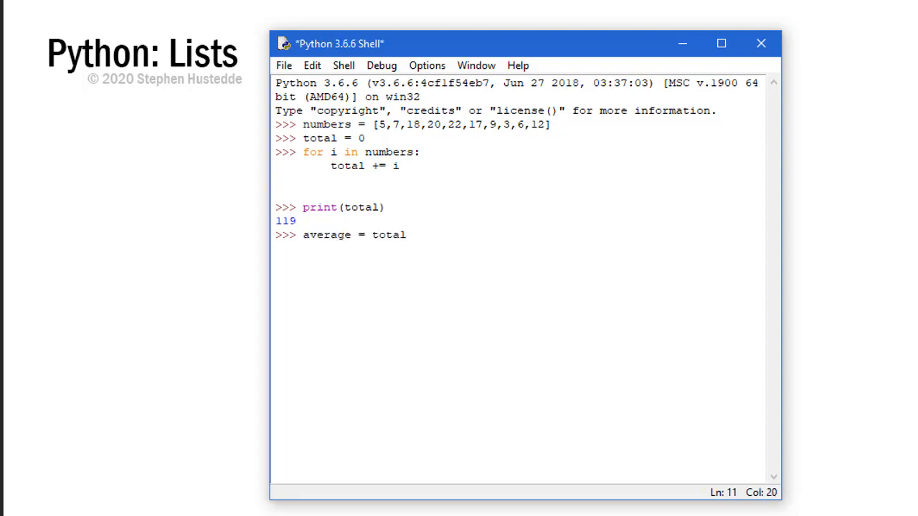
pyautogui.write('/')
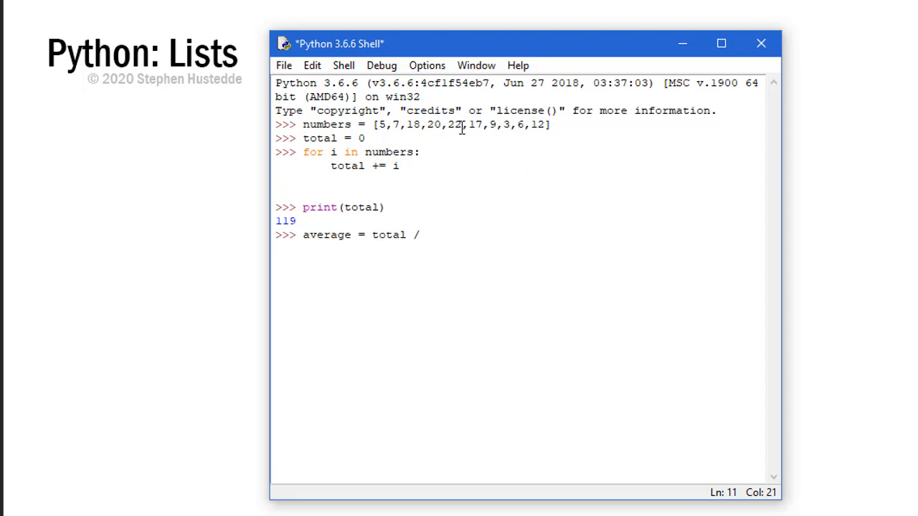
pyautogui.write('1')
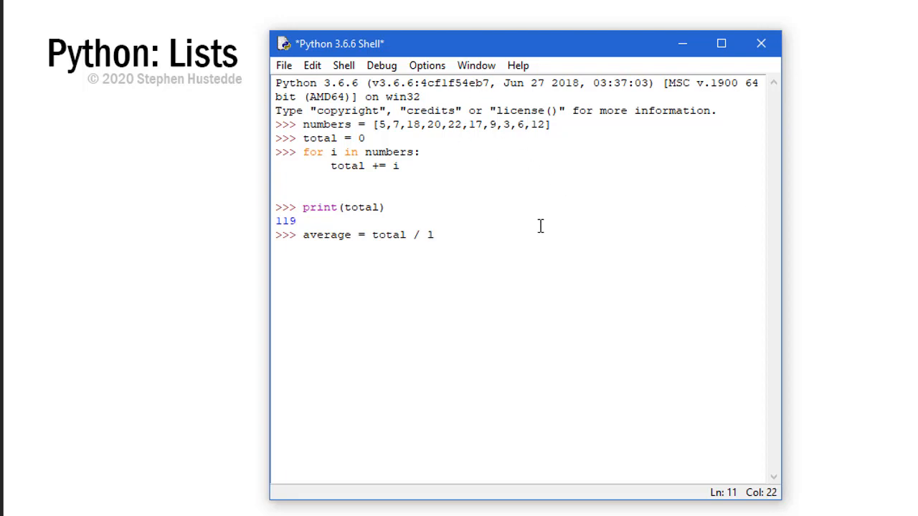
pyautogui.write('len(n')
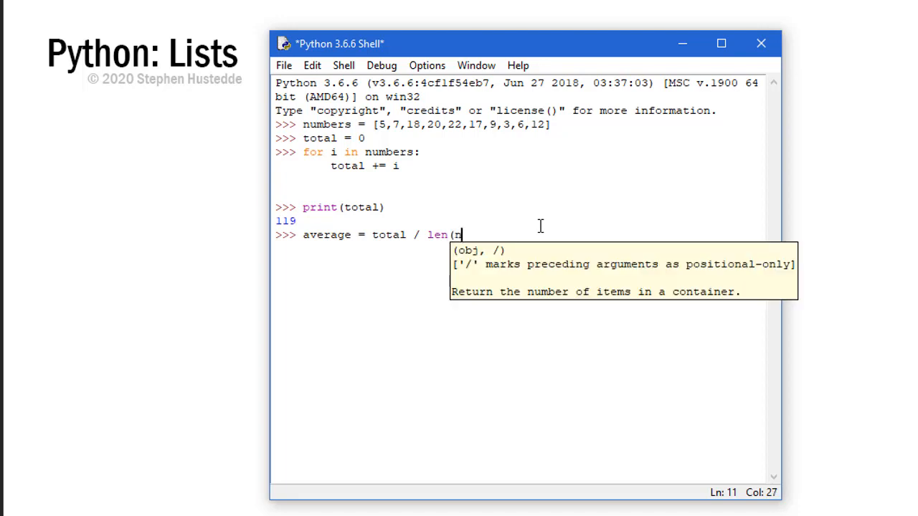
pyautogui.write('umbers')
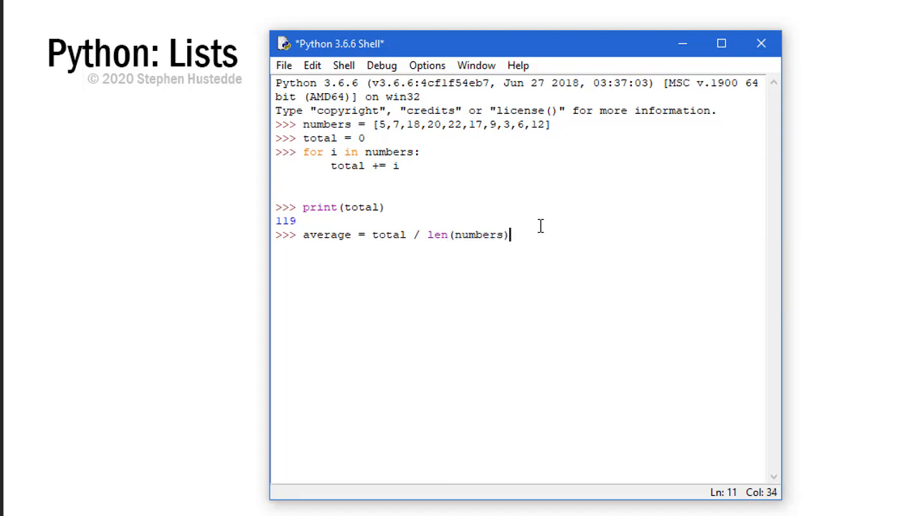
pyautogui.write('print')
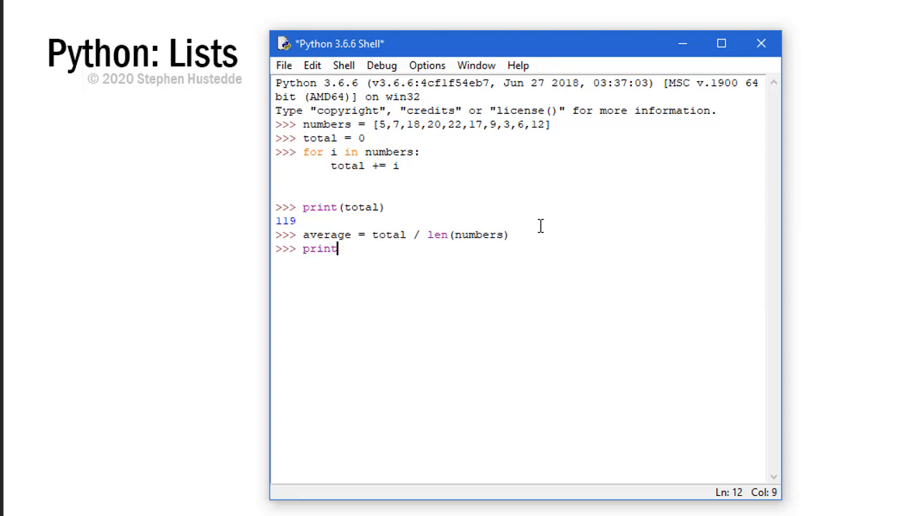
pyautogui.write('(av')
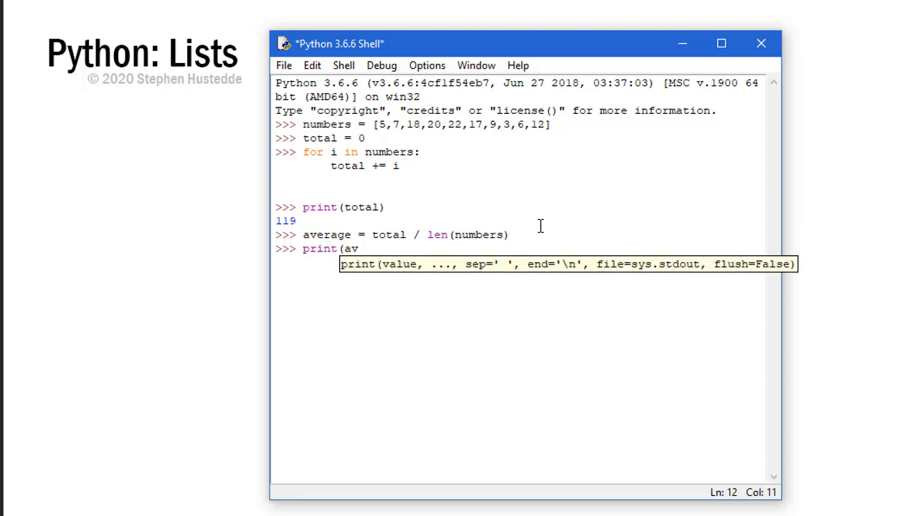
pyautogui.write('erage)')
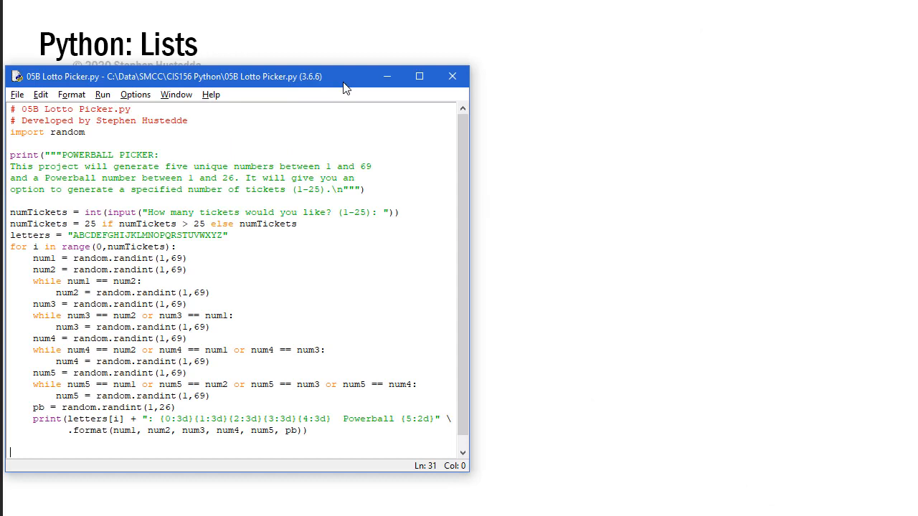
pyautogui.moveTo(372, 114)
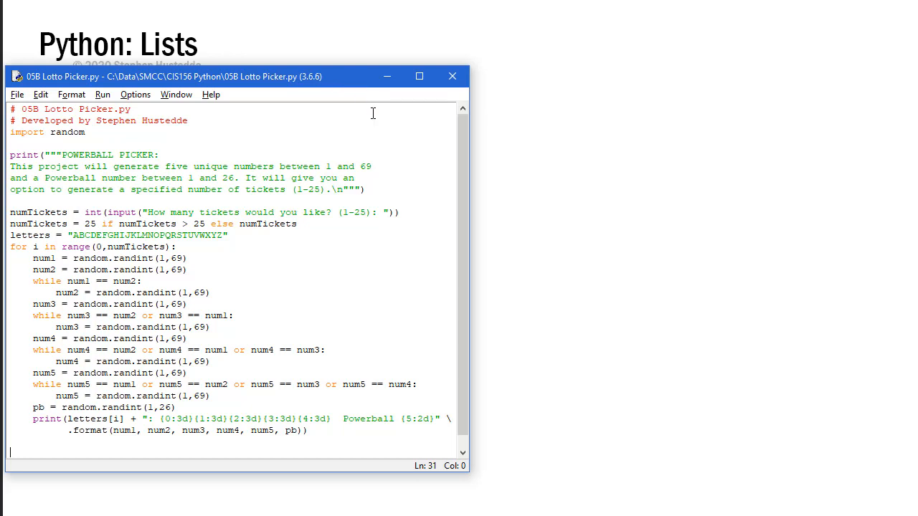
pyautogui.moveTo(227, 339)
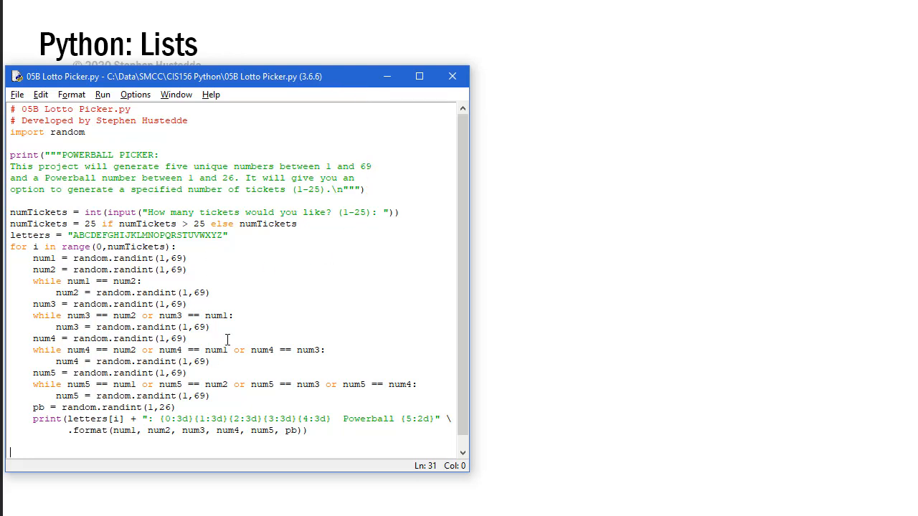
pyautogui.moveTo(244, 225)
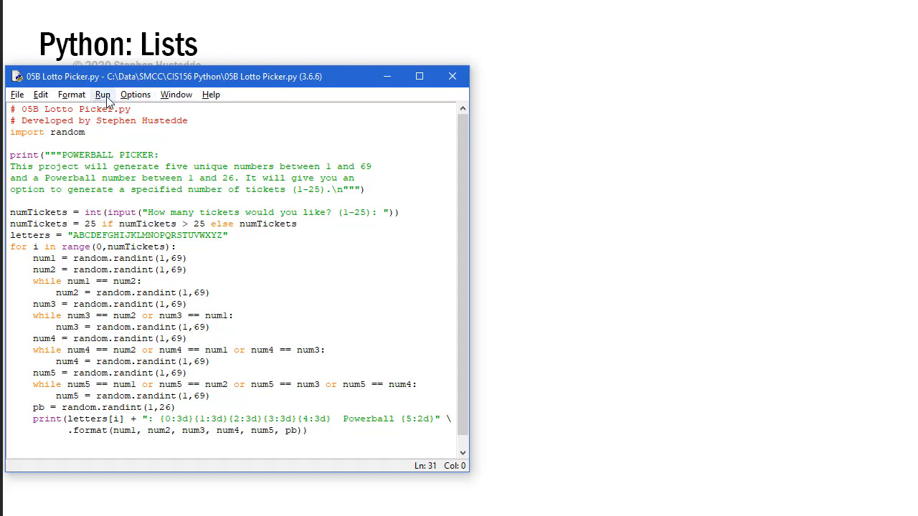
# - Run the Lotto Picker script from the Run menu and request 15 tickets
pyautogui.click(101, 94)
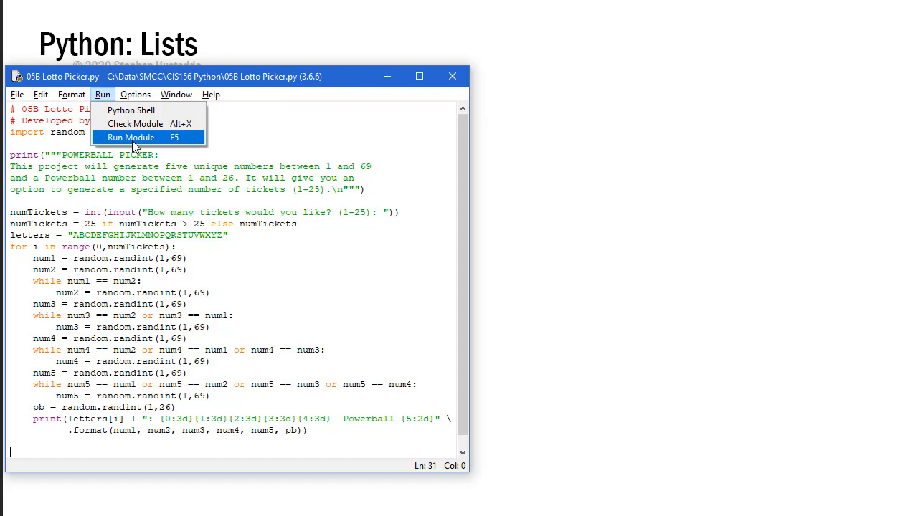
pyautogui.click(131, 136)
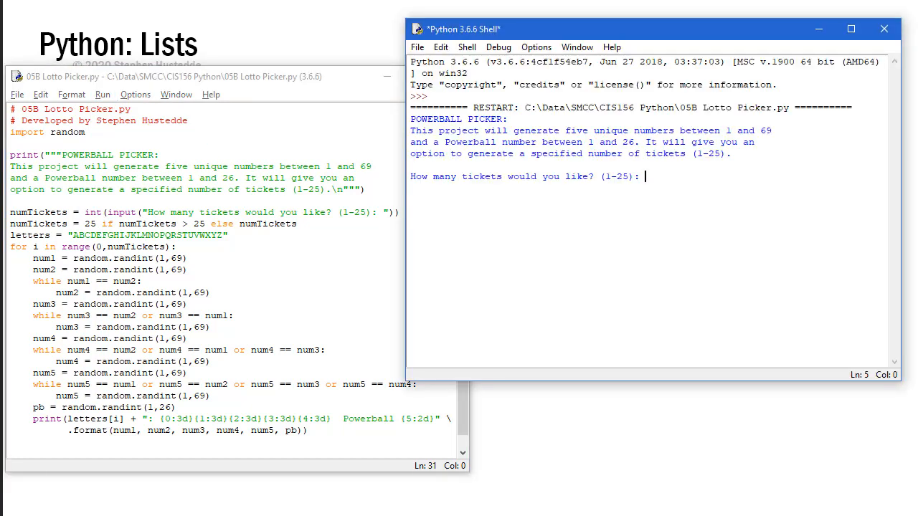
pyautogui.write('15')
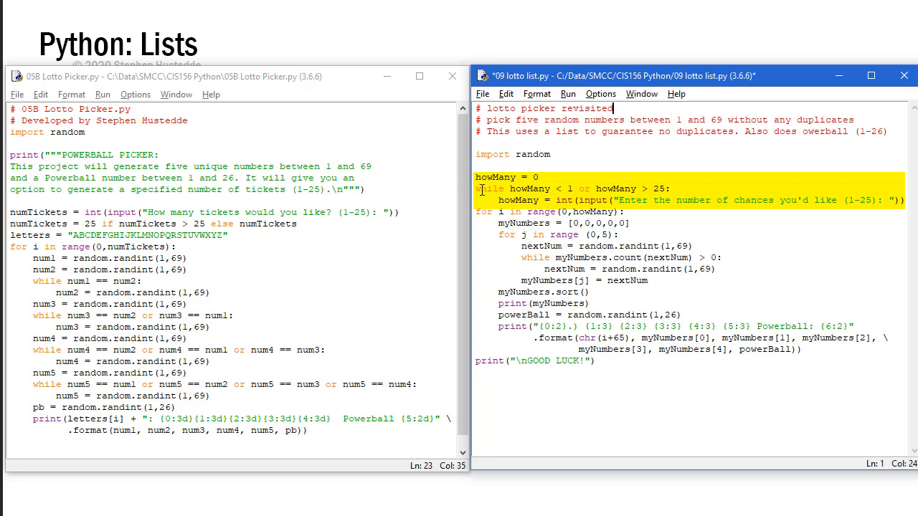
pyautogui.moveTo(543, 189)
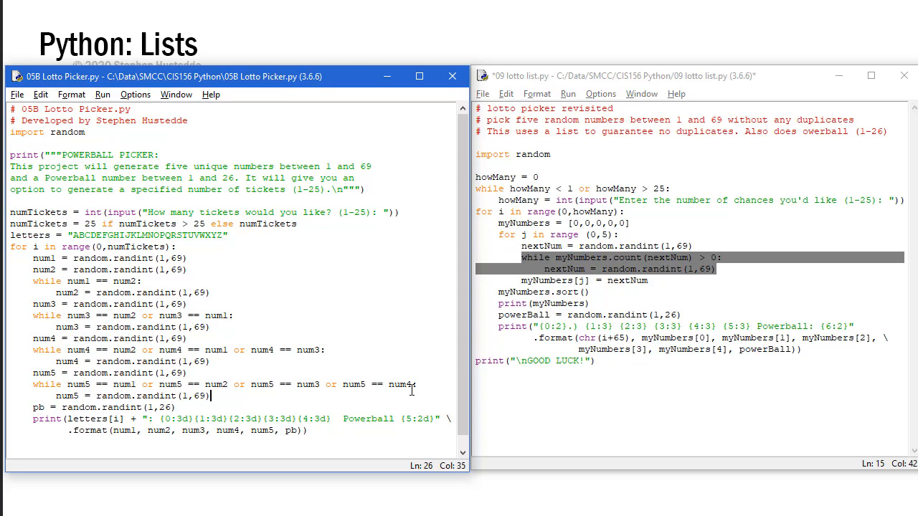
pyautogui.moveTo(654, 255)
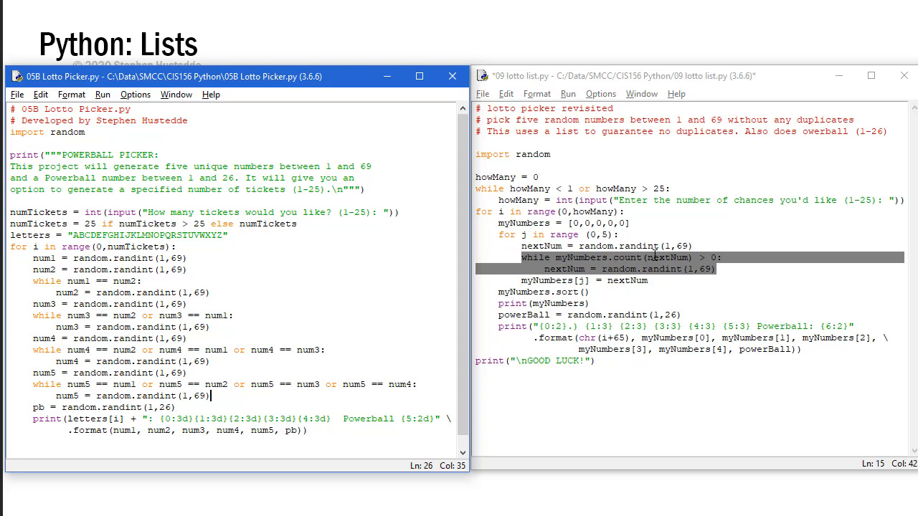
pyautogui.click(649, 258)
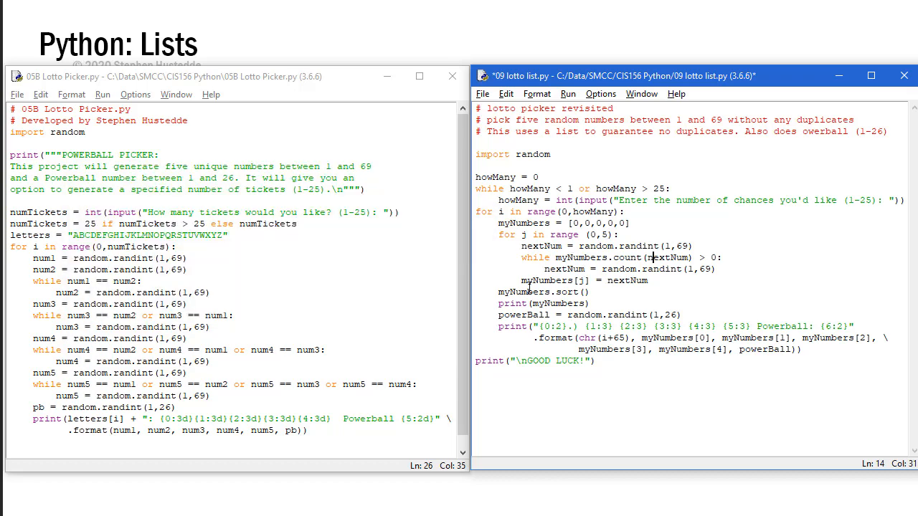
pyautogui.doubleClick(555, 281)
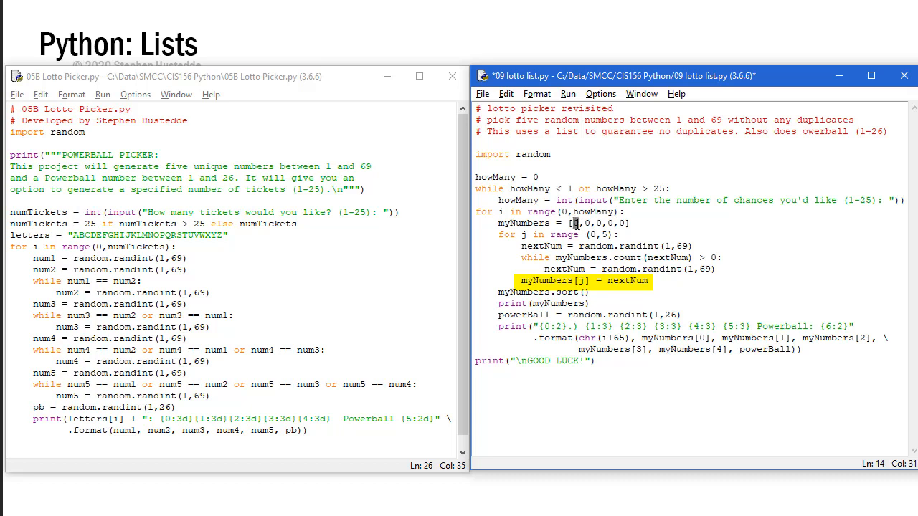
pyautogui.click(748, 385)
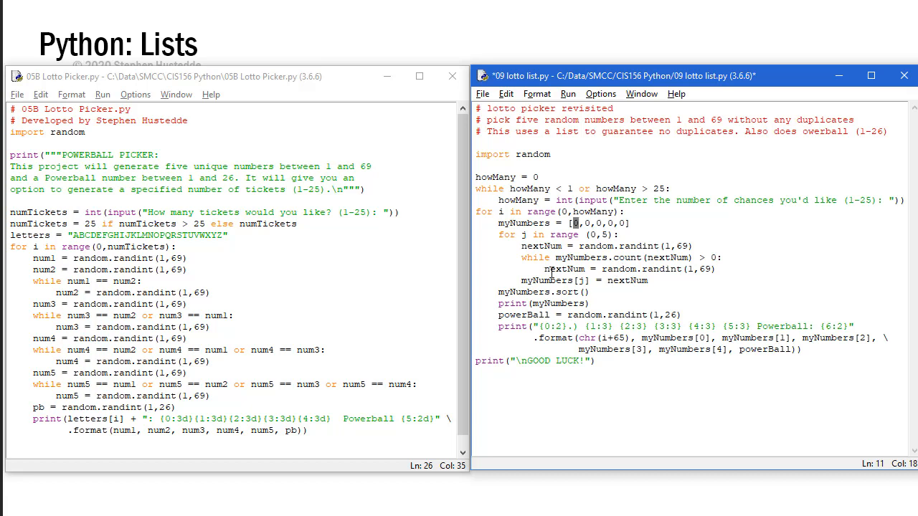
pyautogui.moveTo(670, 276)
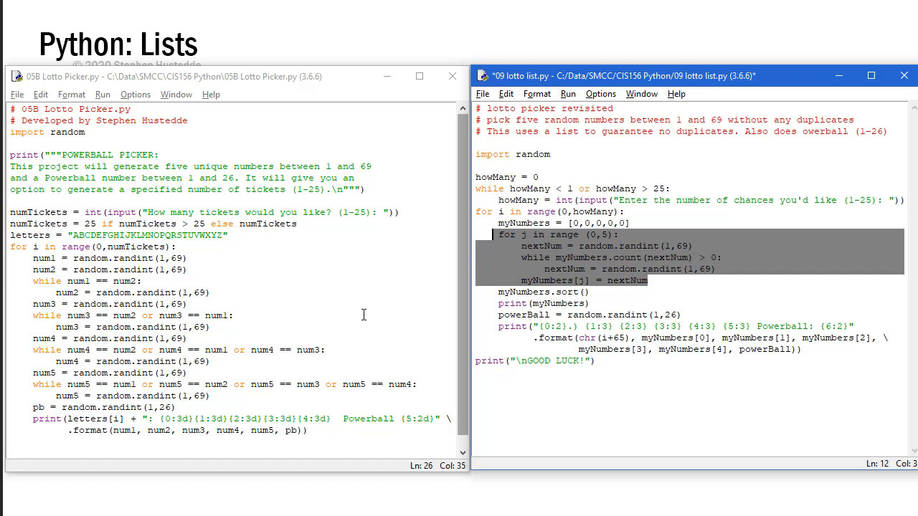
pyautogui.moveTo(34, 252); pyautogui.dragTo(193, 350)
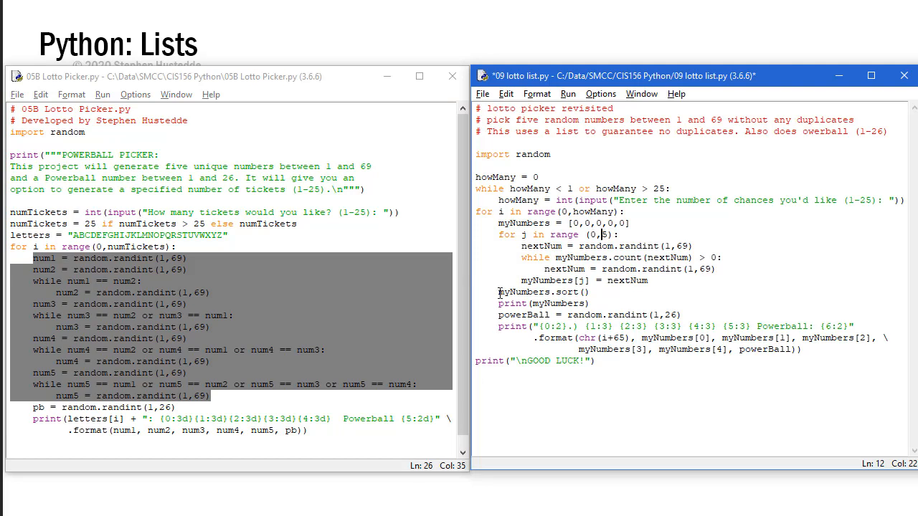
# - Delete the print(myNumbers) line that follows myNumbers.sort()
pyautogui.tripleClick(543, 292)
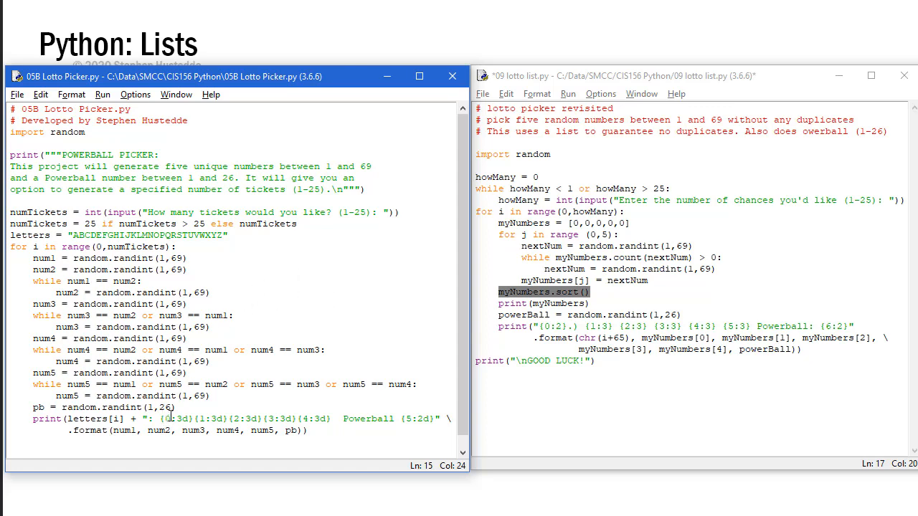
pyautogui.click(593, 291)
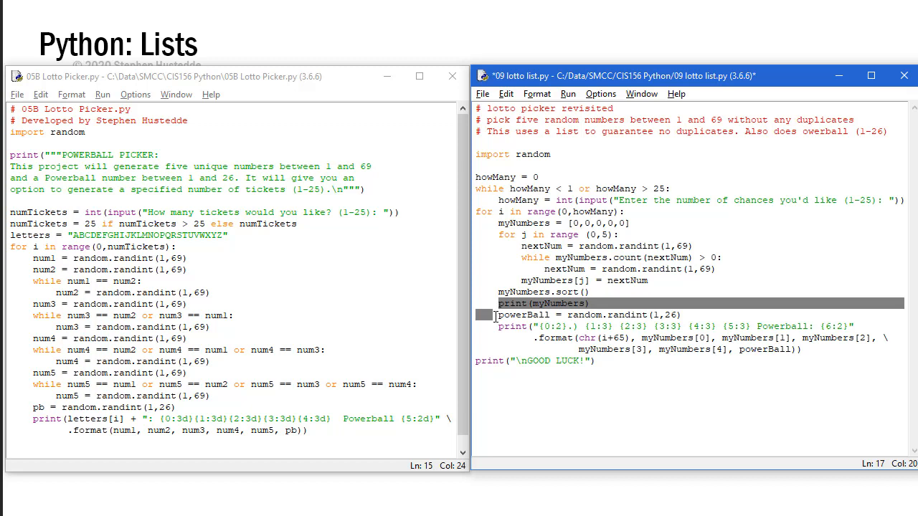
pyautogui.press('Delete')
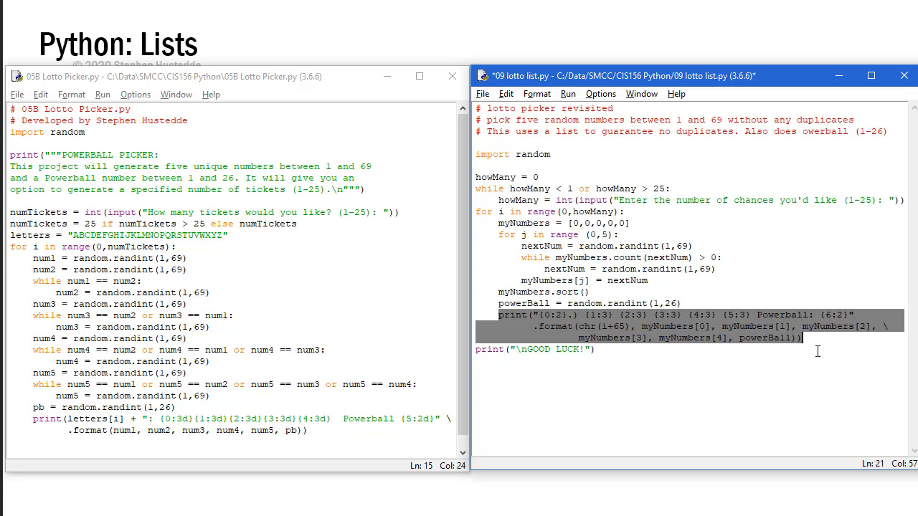
pyautogui.moveTo(683, 357)
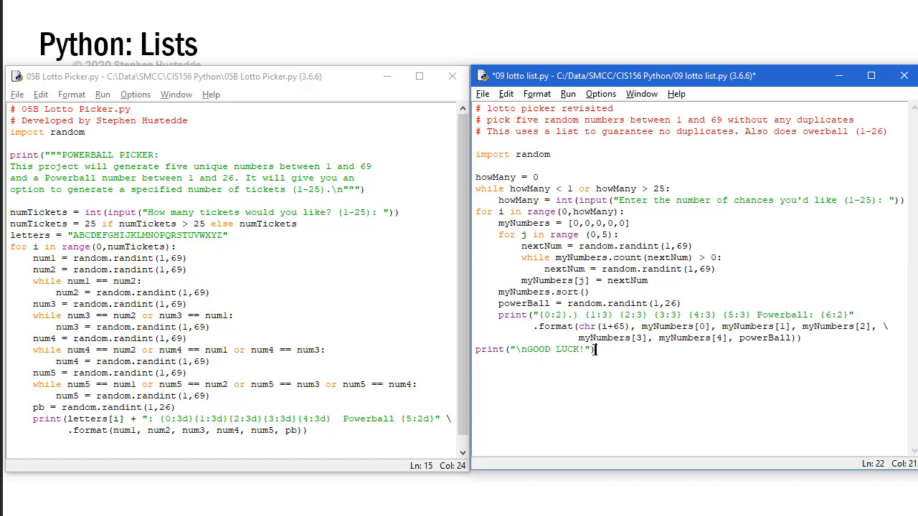
# - Run the lotto list script and enter 15 chances, producing tickets A–O
pyautogui.click(567, 93)
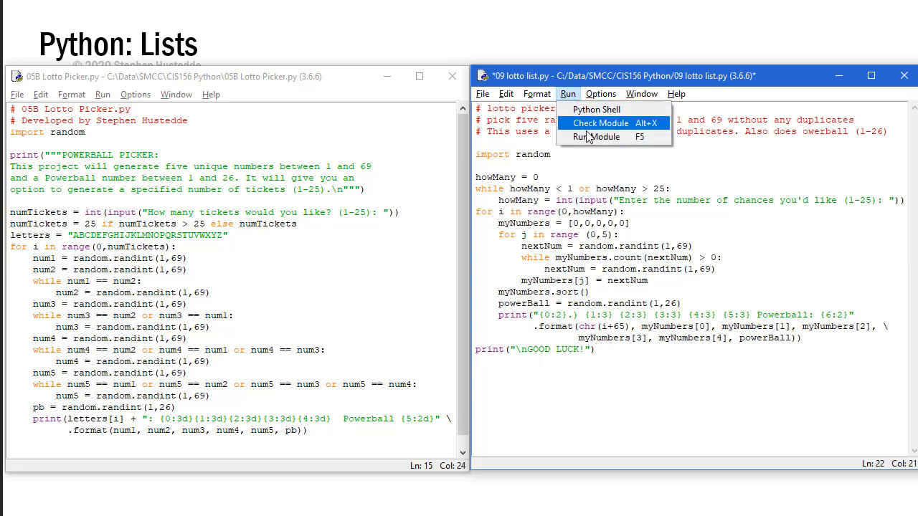
pyautogui.click(600, 122)
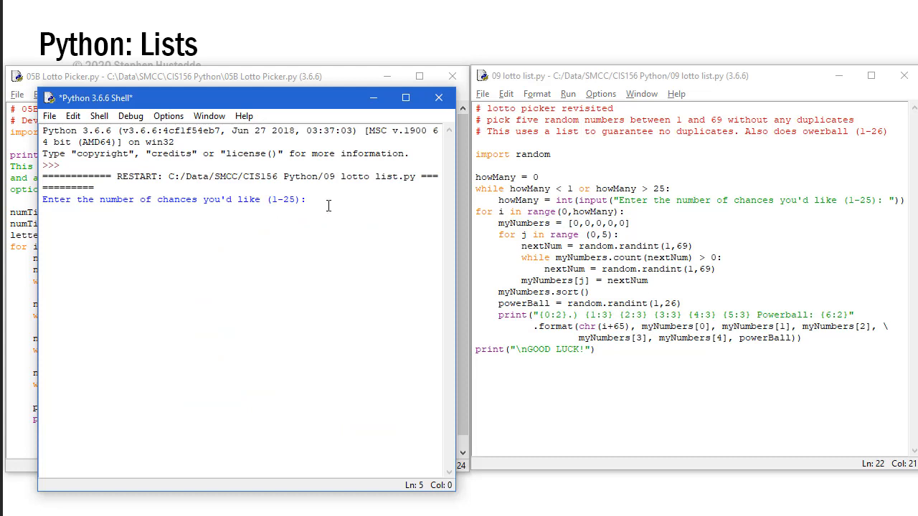
pyautogui.write('15')
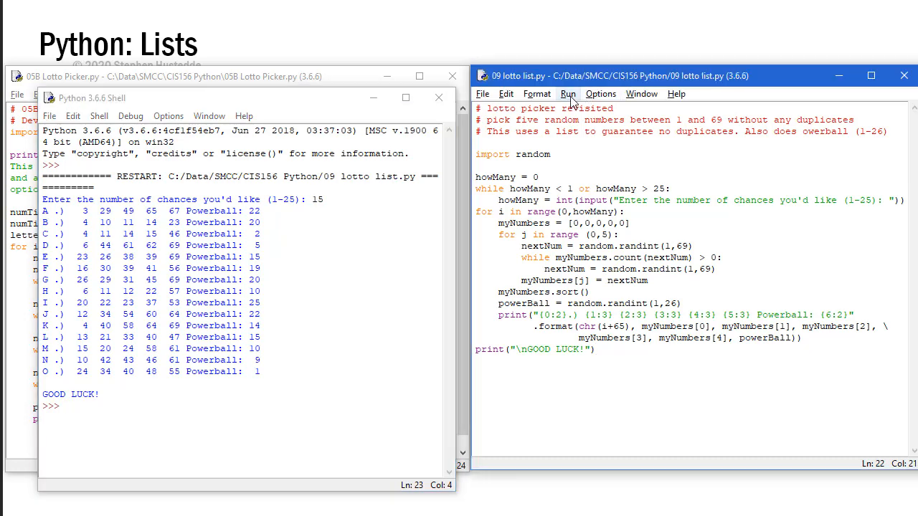
# - Rerun the lotto script with 20 tickets and highlight a number in ticket C
pyautogui.click(567, 94)
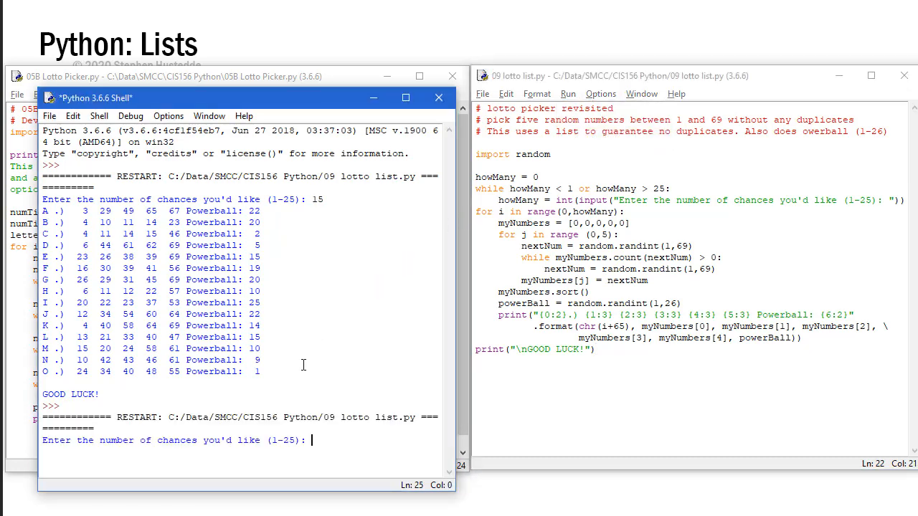
pyautogui.write('20')
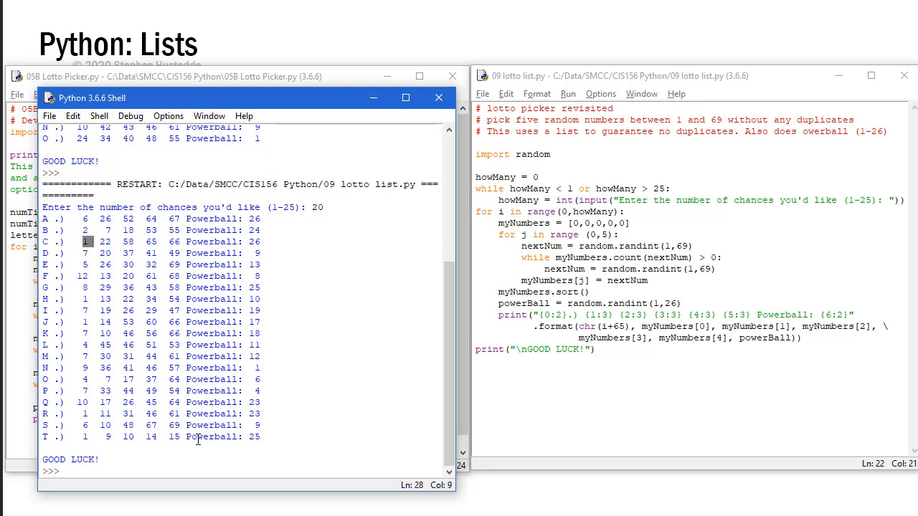
pyautogui.doubleClick(150, 425)
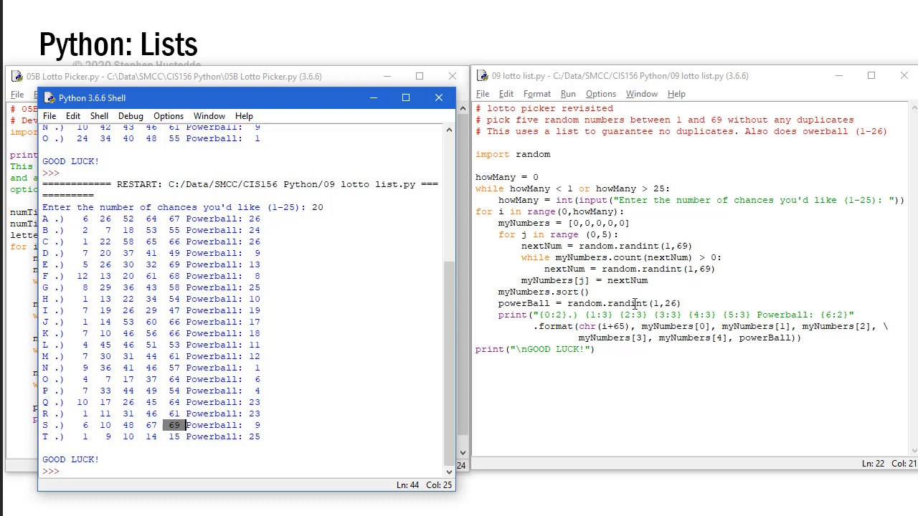
pyautogui.moveTo(509, 135)
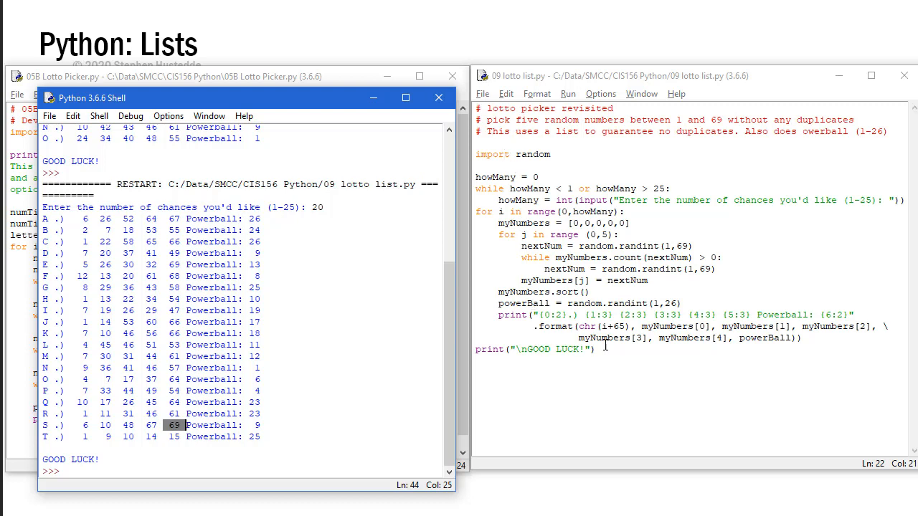
pyautogui.moveTo(603, 346)
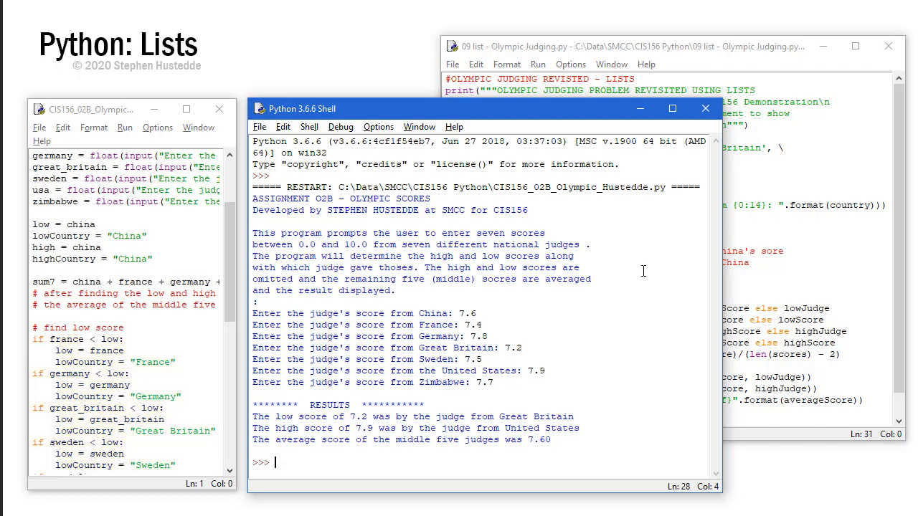
pyautogui.moveTo(473, 316)
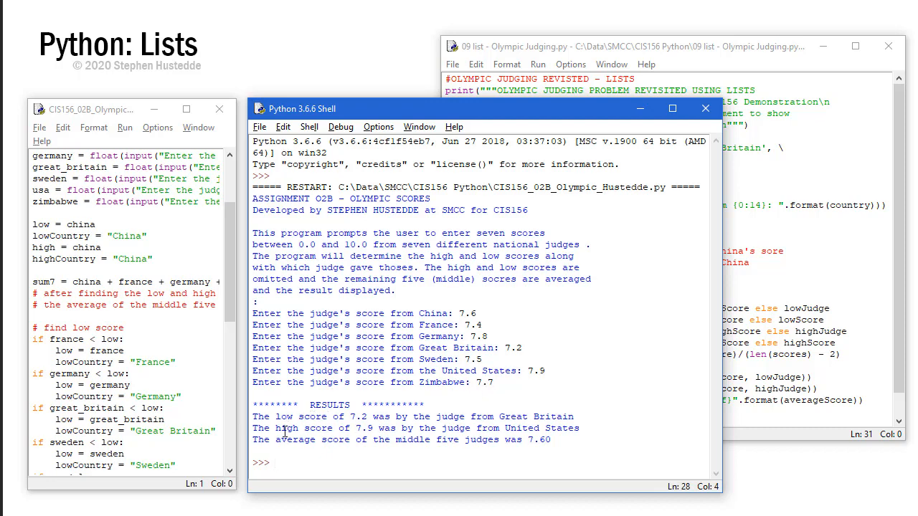
pyautogui.moveTo(530, 428)
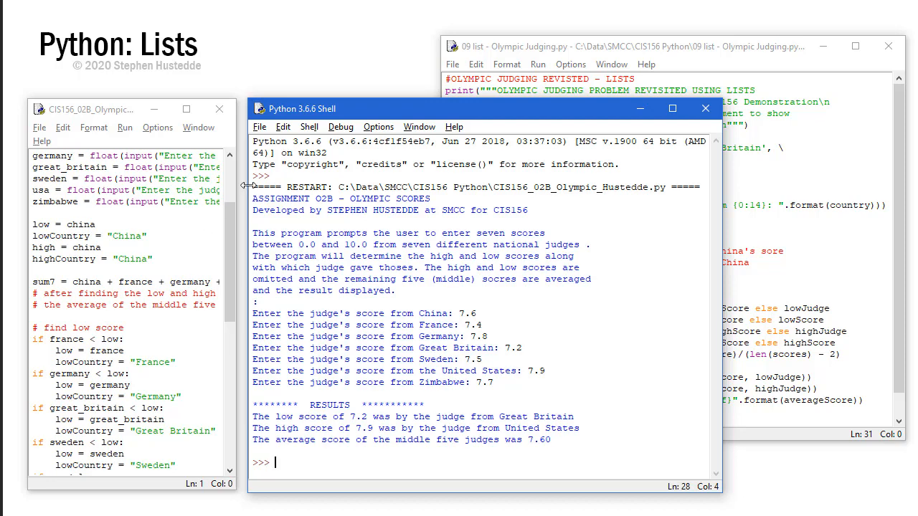
# - Bring the 09 list - Olympic Judging.py editor window to the front
pyautogui.click(631, 46)
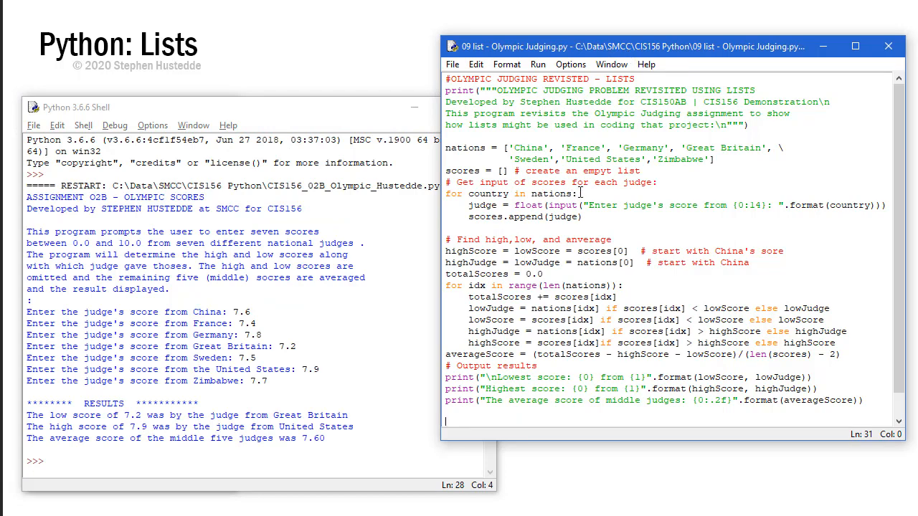
pyautogui.moveTo(887, 198)
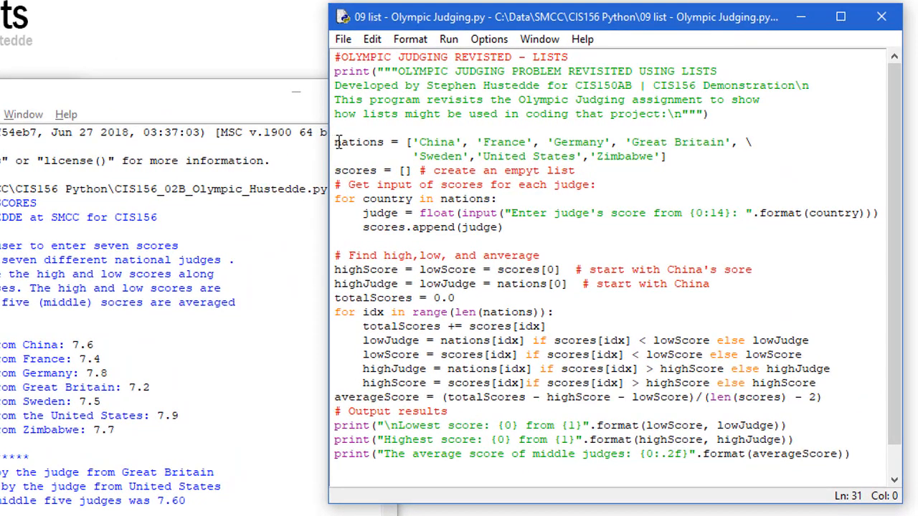
pyautogui.moveTo(334, 142); pyautogui.dragTo(665, 157)
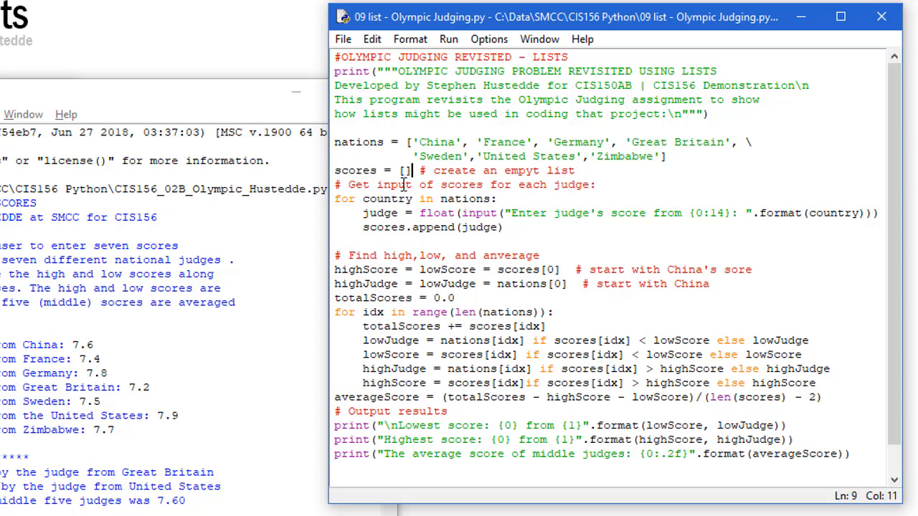
pyautogui.moveTo(334, 199); pyautogui.dragTo(501, 228)
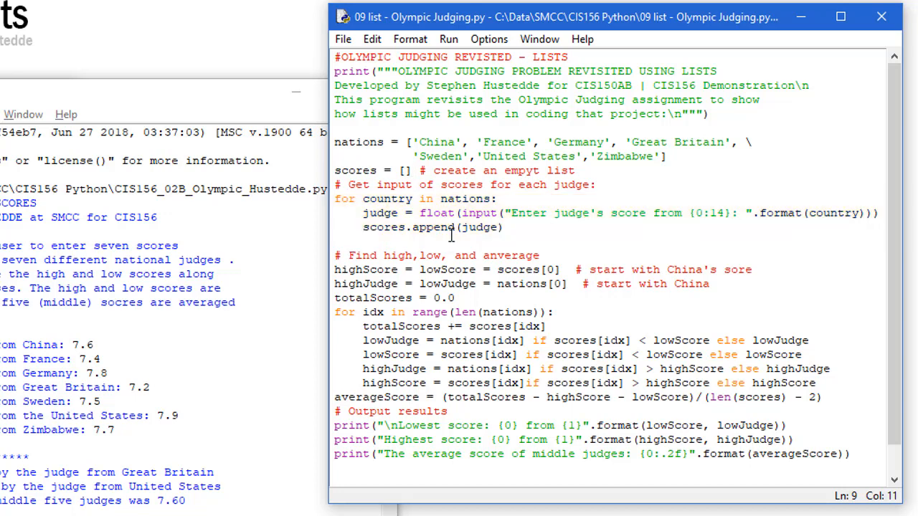
pyautogui.moveTo(334, 269); pyautogui.dragTo(752, 283)
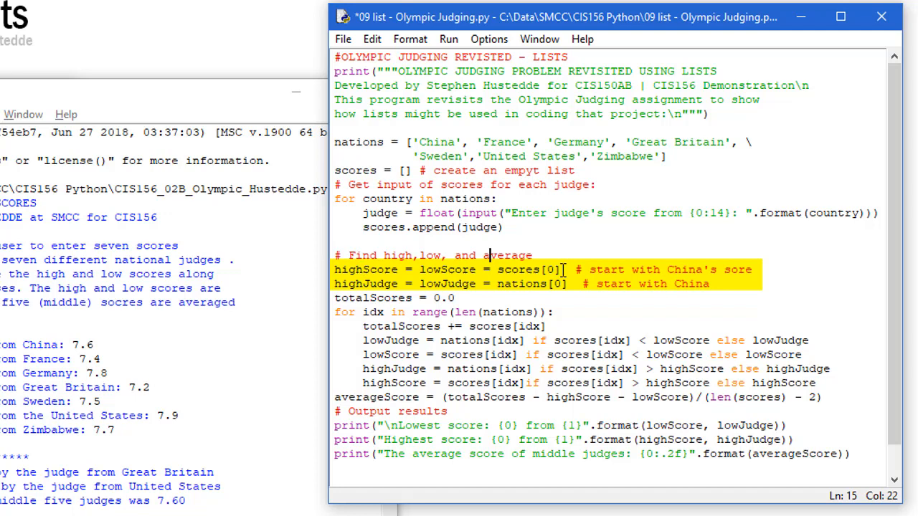
pyautogui.moveTo(430, 156)
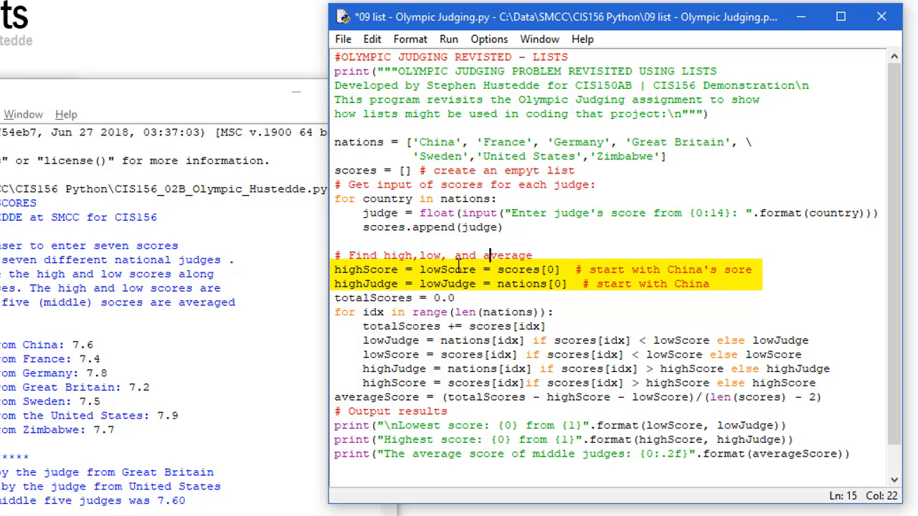
pyautogui.moveTo(458, 269)
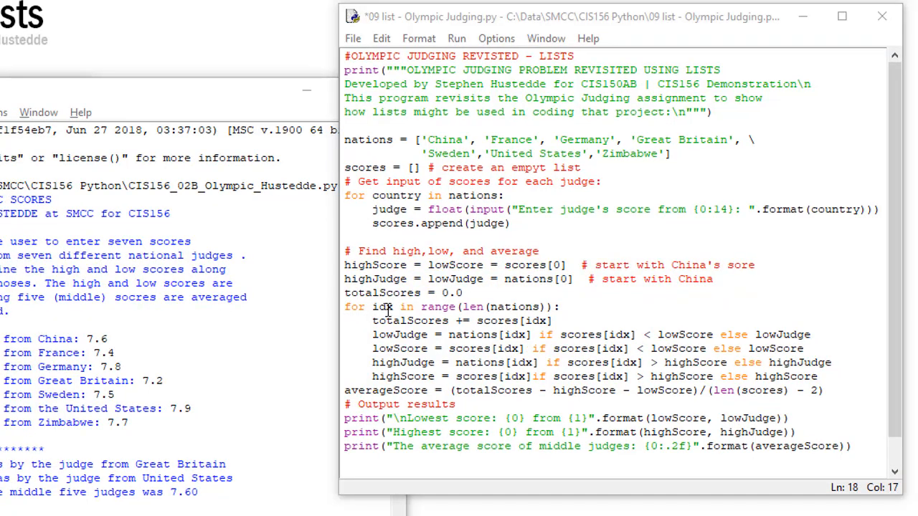
pyautogui.moveTo(344, 306); pyautogui.dragTo(824, 376)
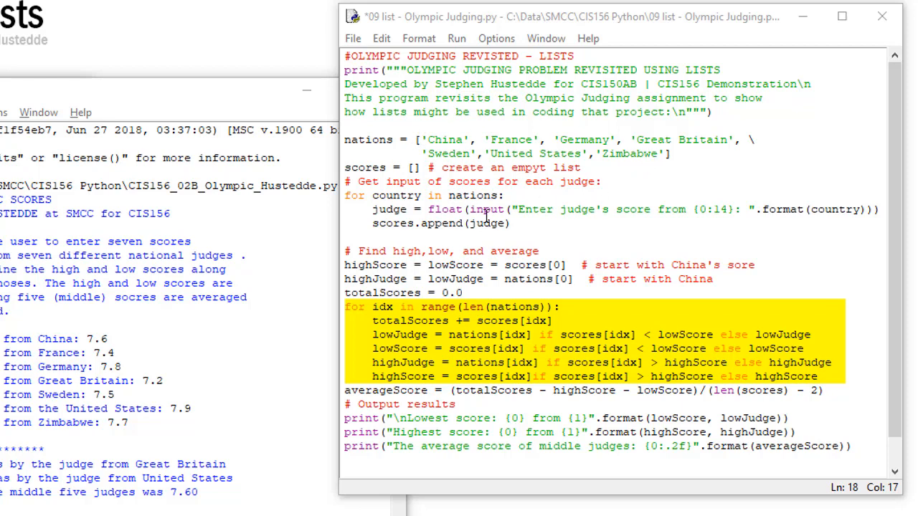
pyautogui.moveTo(465, 200)
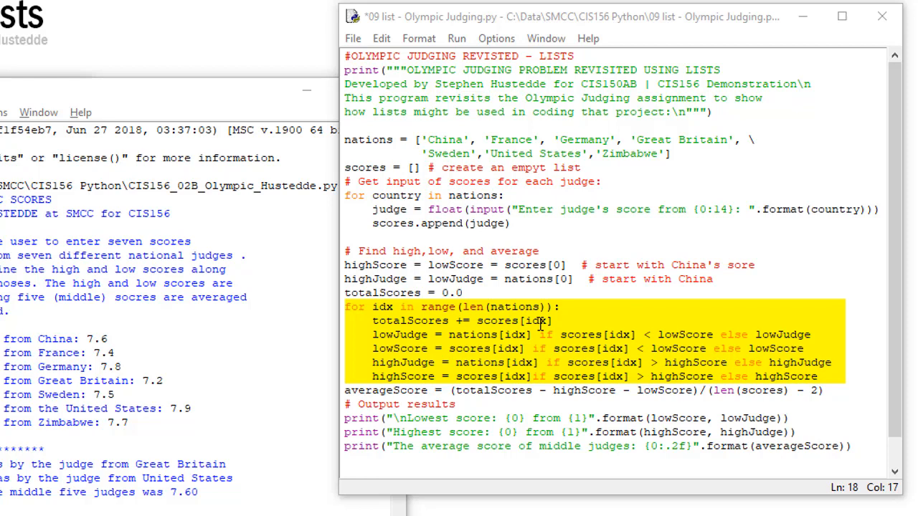
pyautogui.moveTo(400, 333)
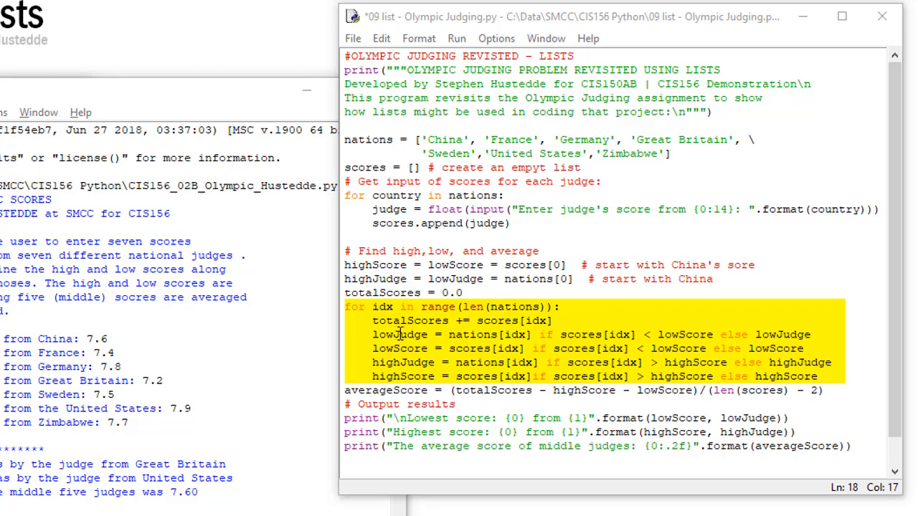
pyautogui.moveTo(510, 337)
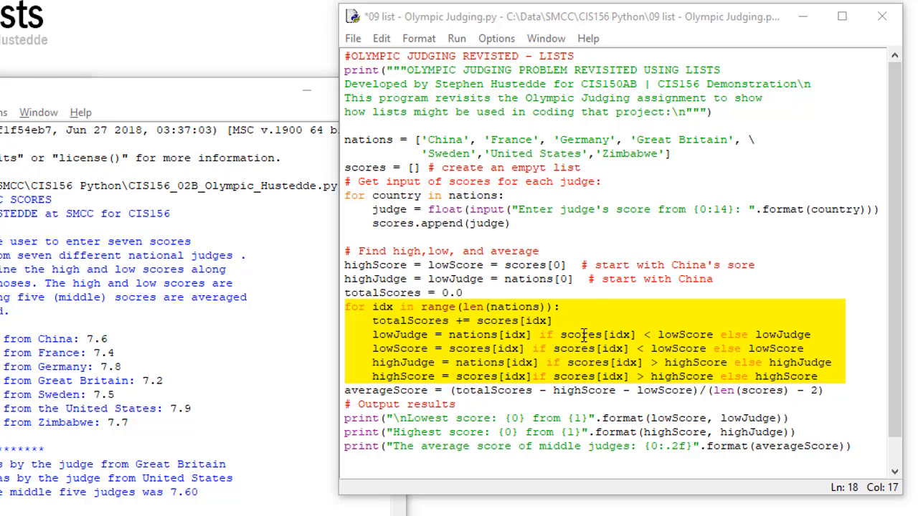
pyautogui.moveTo(622, 334)
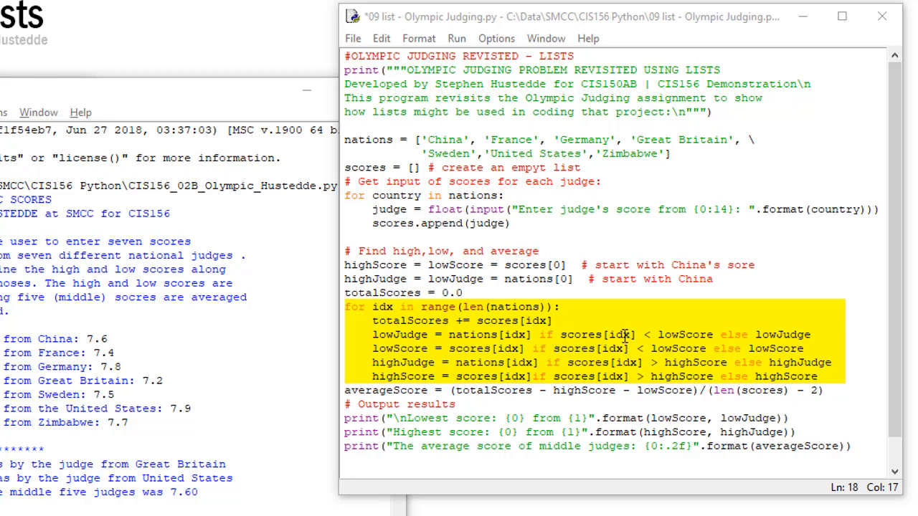
pyautogui.moveTo(681, 334)
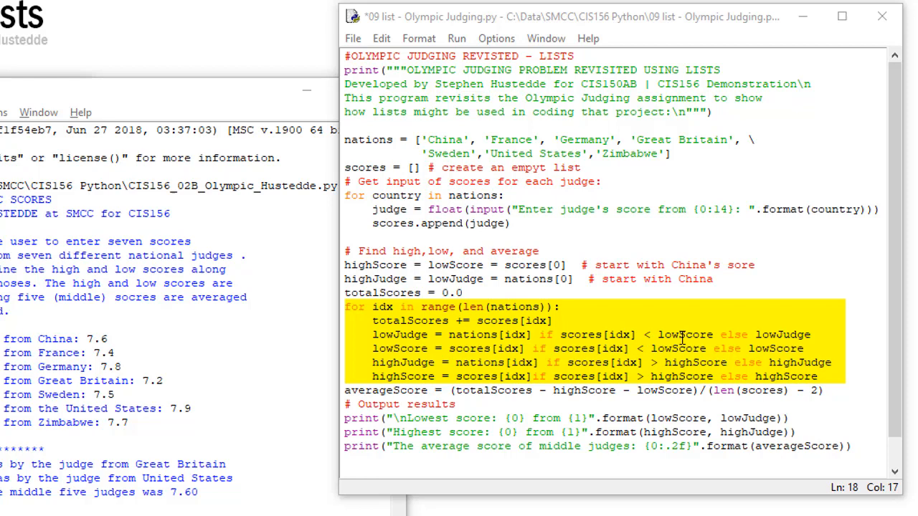
pyautogui.moveTo(800, 334)
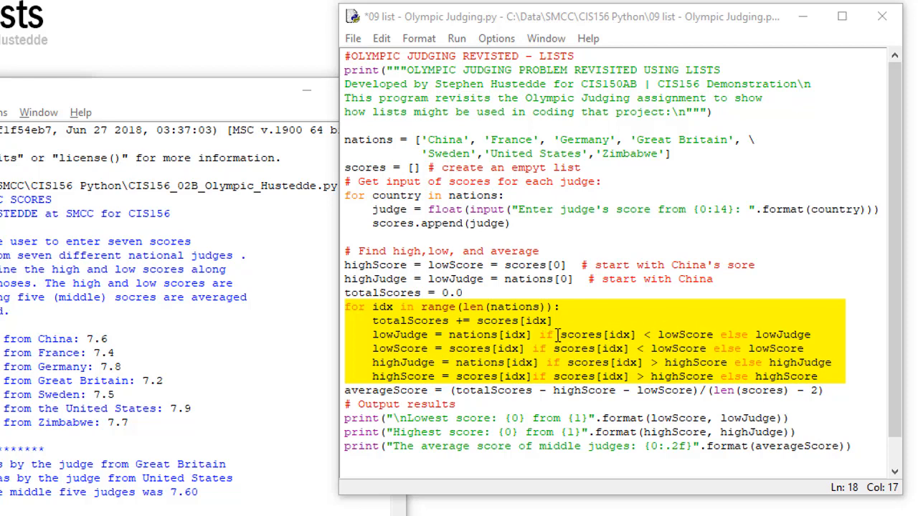
pyautogui.moveTo(397, 324)
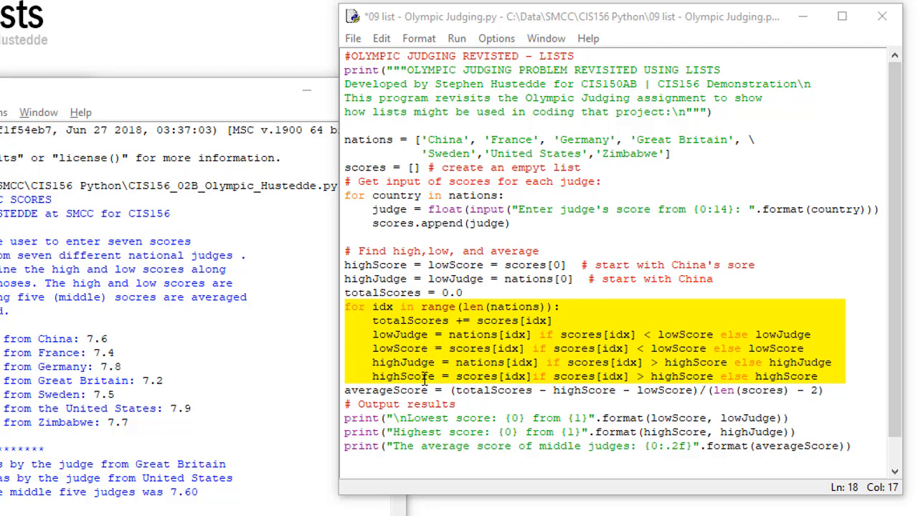
pyautogui.moveTo(663, 357)
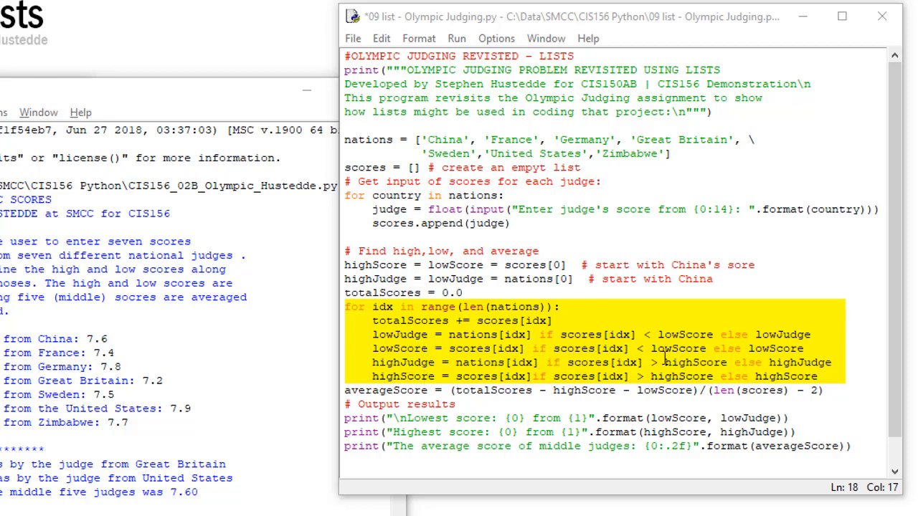
pyautogui.moveTo(439, 373)
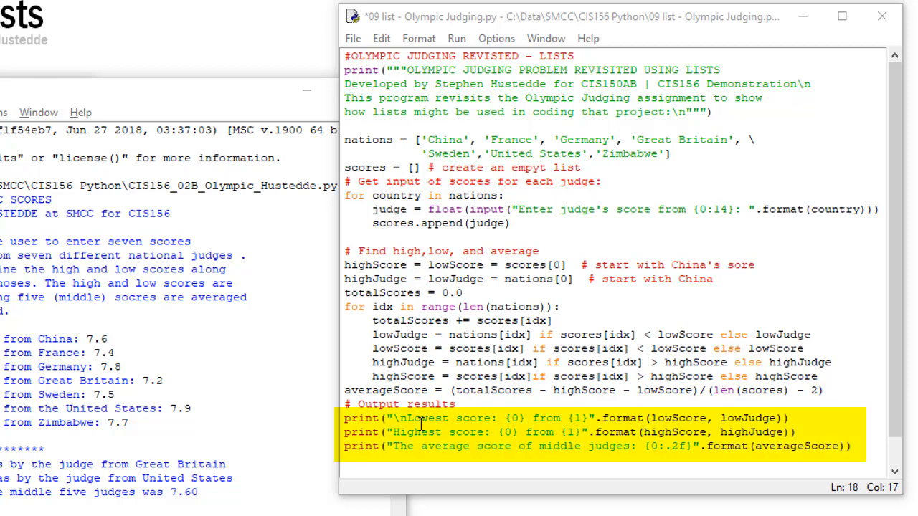
pyautogui.moveTo(570, 423)
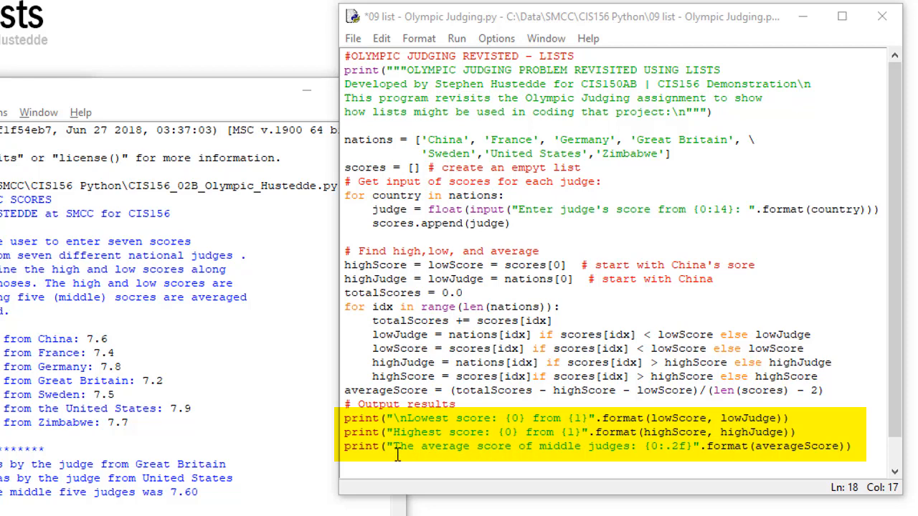
pyautogui.moveTo(678, 456)
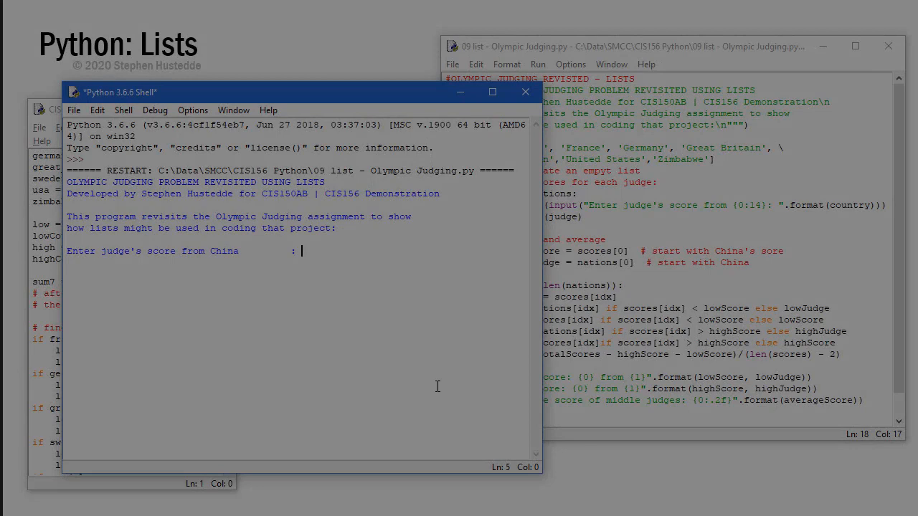
# - Enter the nations' judge scores, such as 7.9, at the shell prompts
pyautogui.write('7.8')
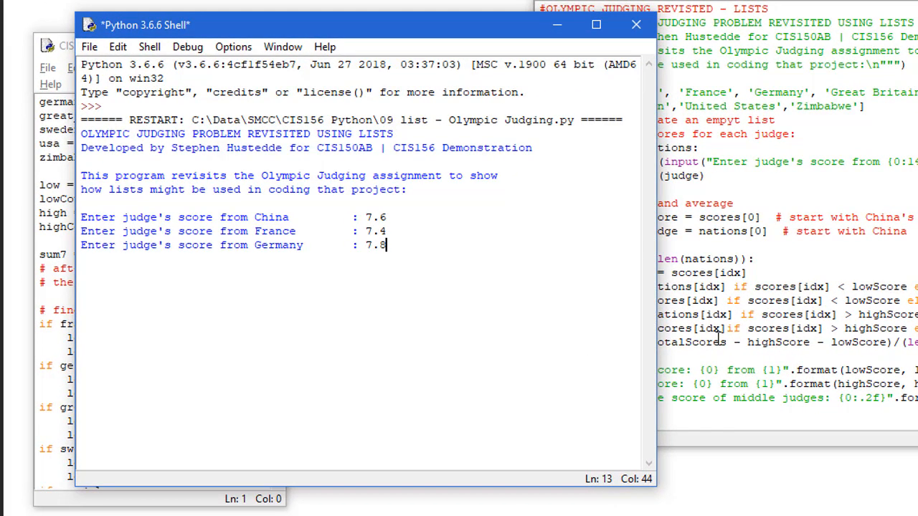
pyautogui.write('7.5')
pyautogui.write('7.2')
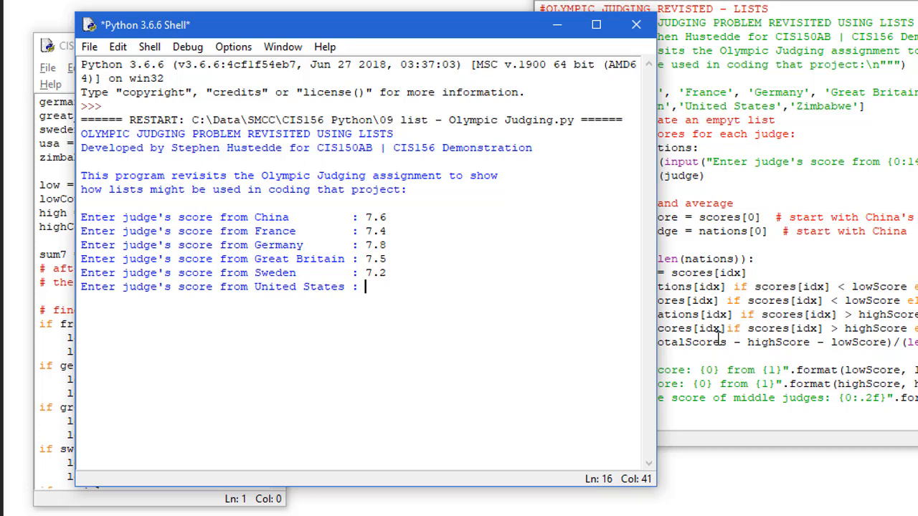
pyautogui.write('7.9')
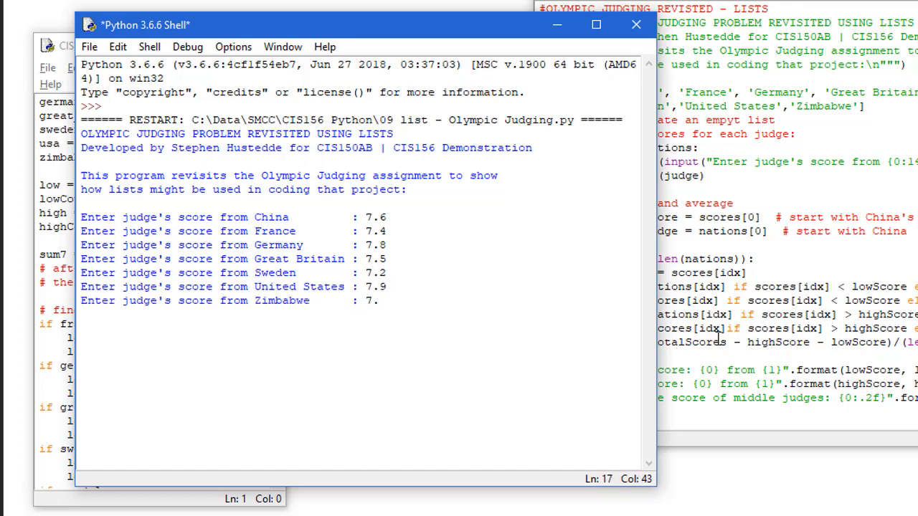
pyautogui.write('7')
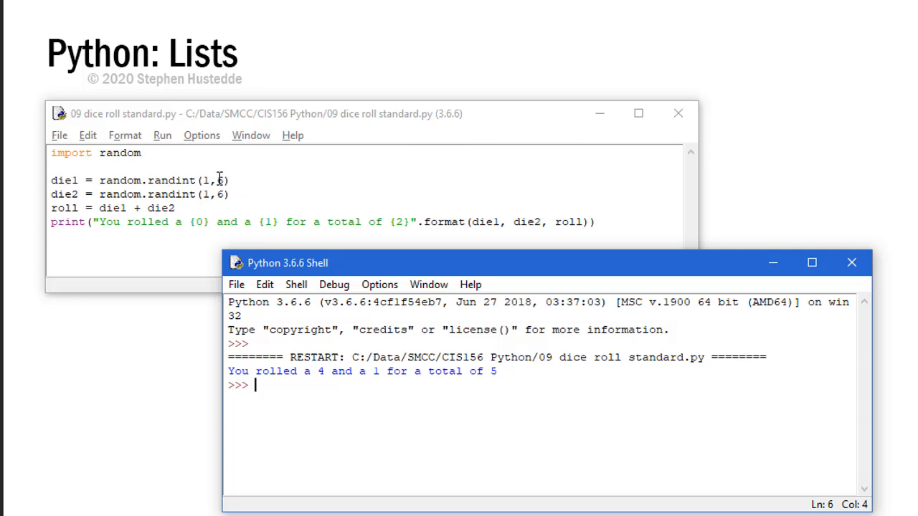
pyautogui.moveTo(76, 201)
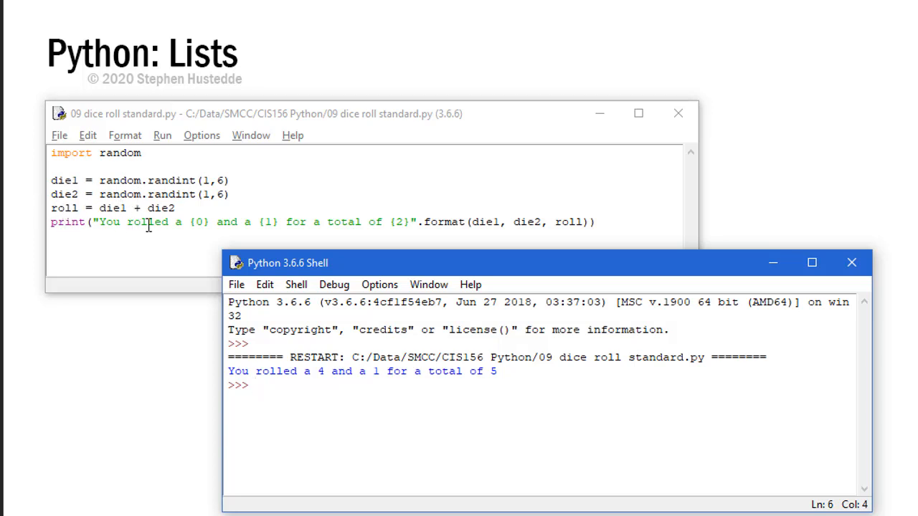
pyautogui.moveTo(279, 236)
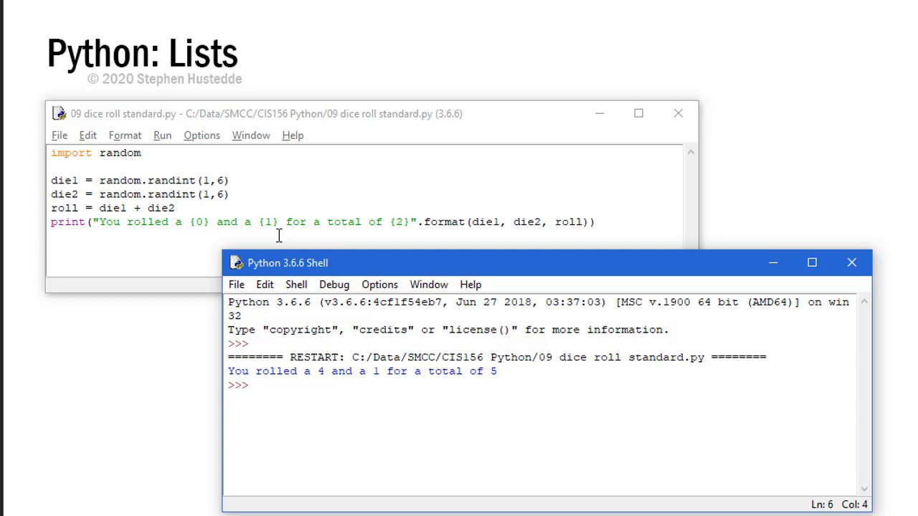
# - Return focus to the shell prompt
pyautogui.click(252, 385)
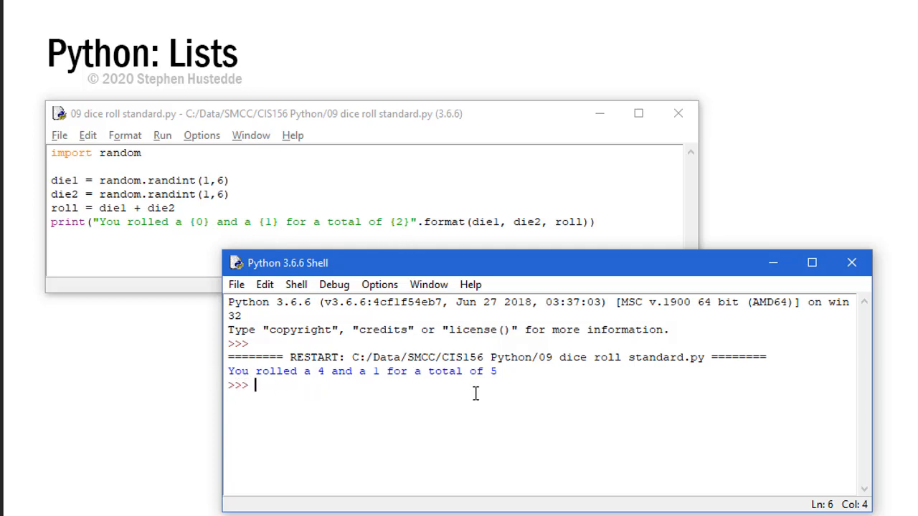
pyautogui.moveTo(698, 381)
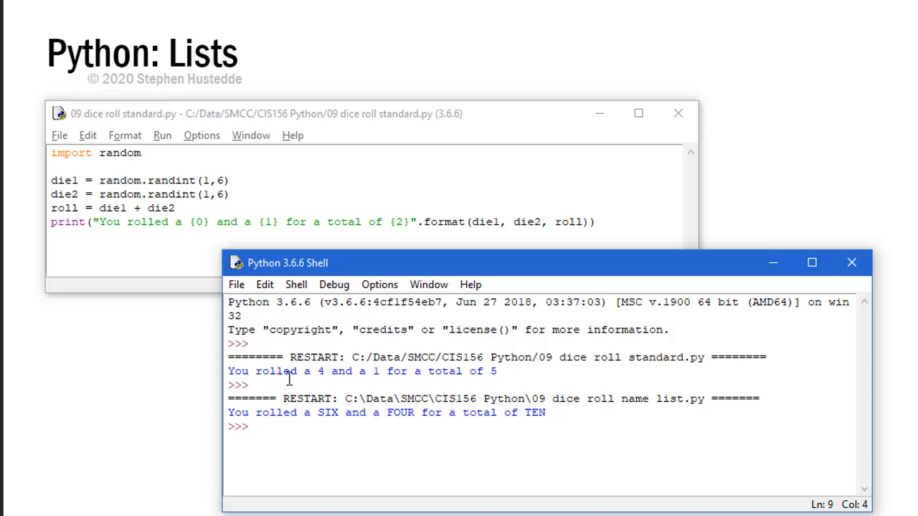
pyautogui.moveTo(365, 375)
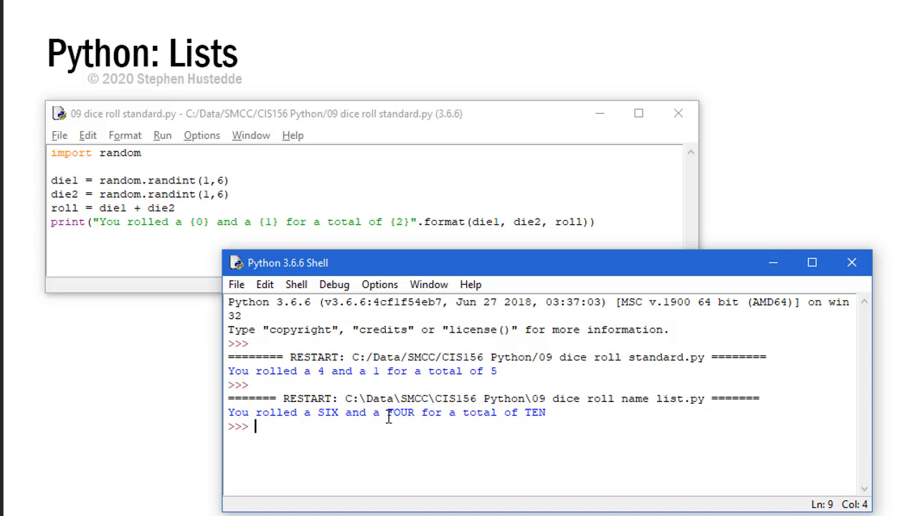
pyautogui.moveTo(558, 417)
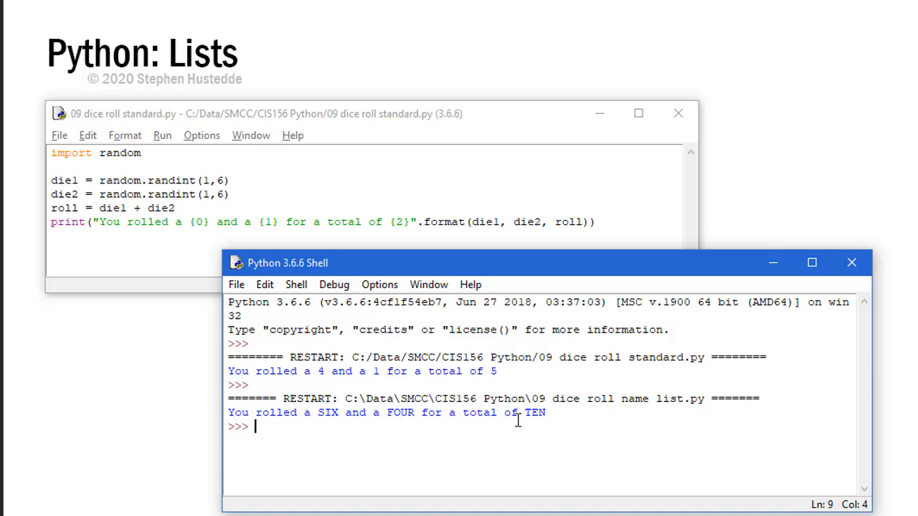
pyautogui.moveTo(327, 416)
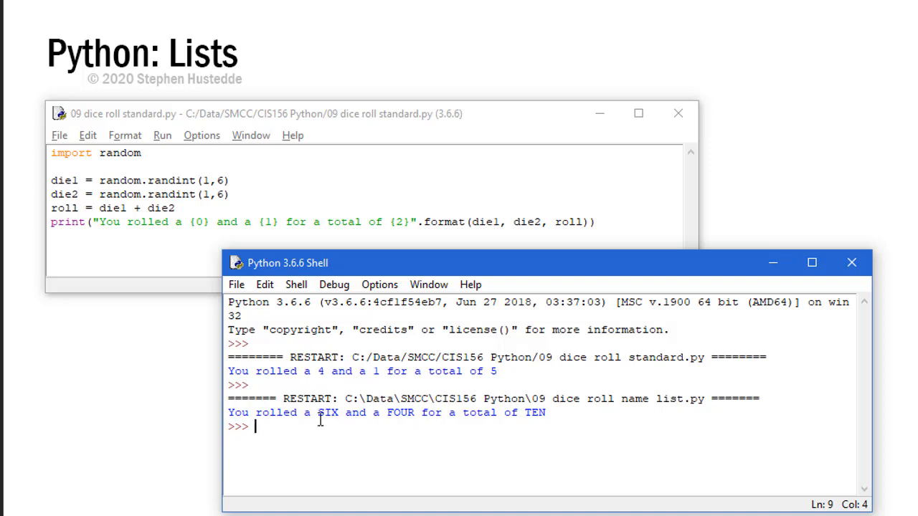
pyautogui.moveTo(531, 440)
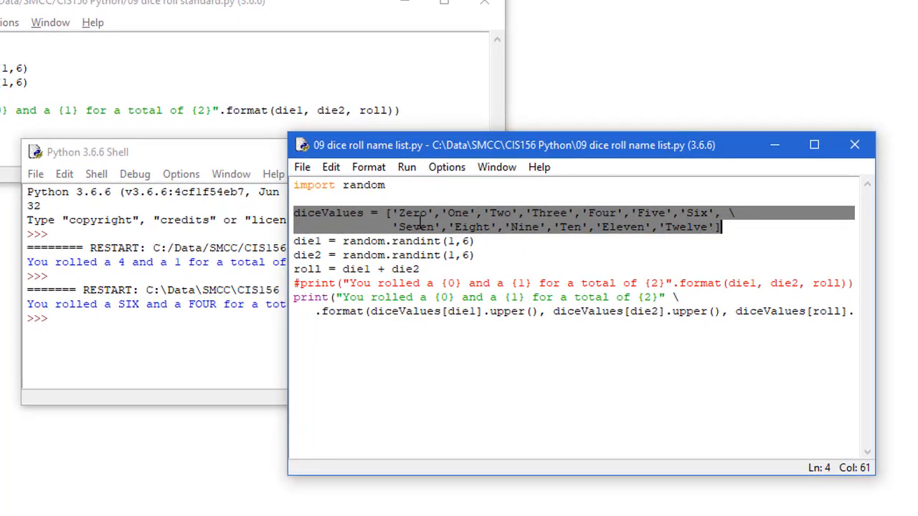
# - In the dice roll name list script, highlight diceValues[die1] in the format line
pyautogui.click(546, 219)
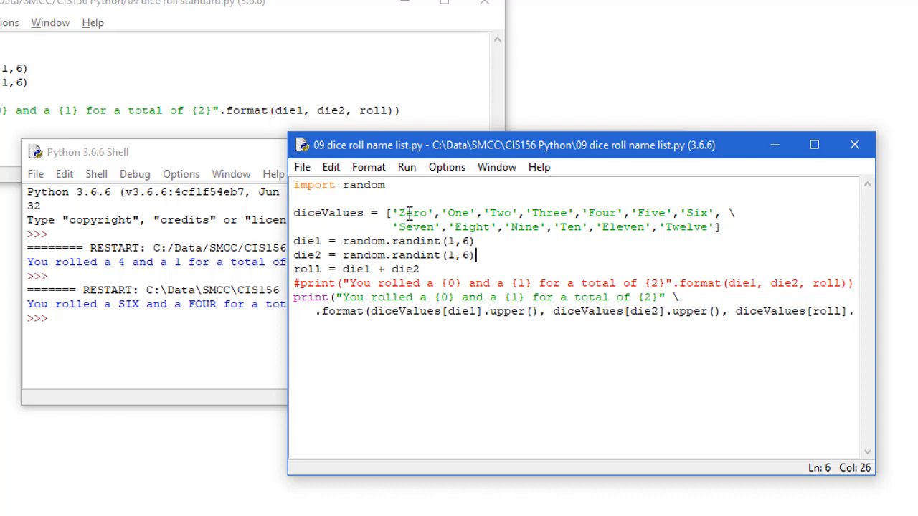
pyautogui.moveTo(361, 256)
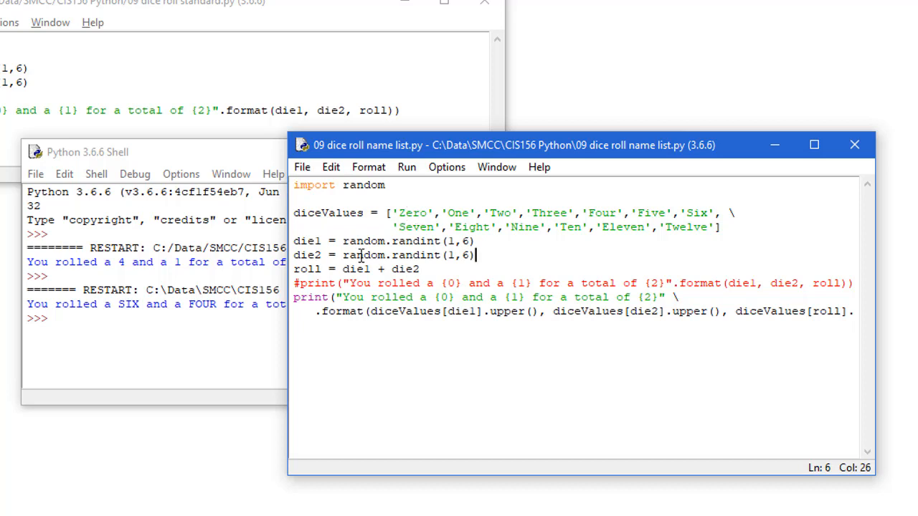
pyautogui.moveTo(437, 241)
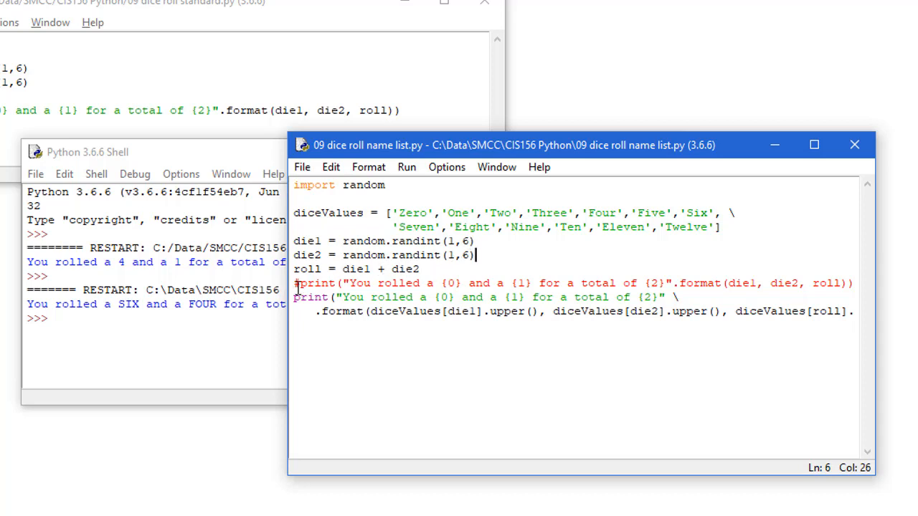
pyautogui.write('#')
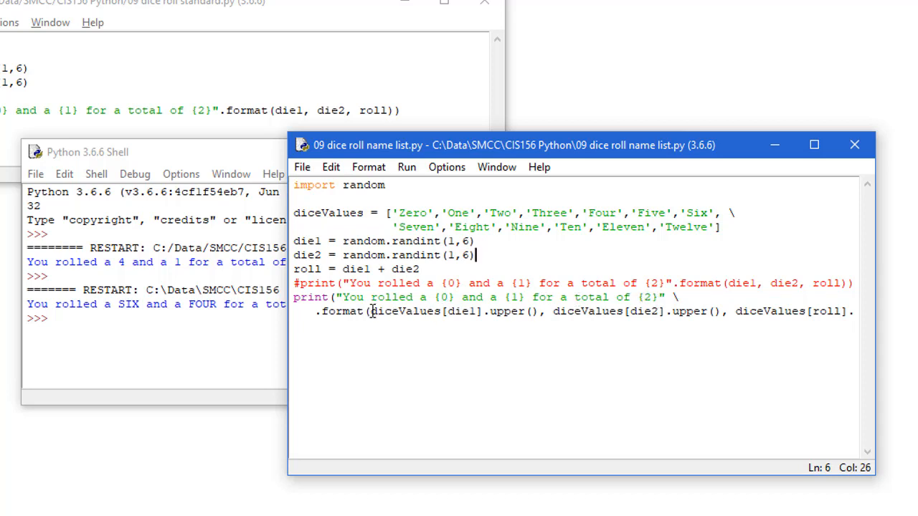
pyautogui.moveTo(371, 310); pyautogui.dragTo(849, 310)
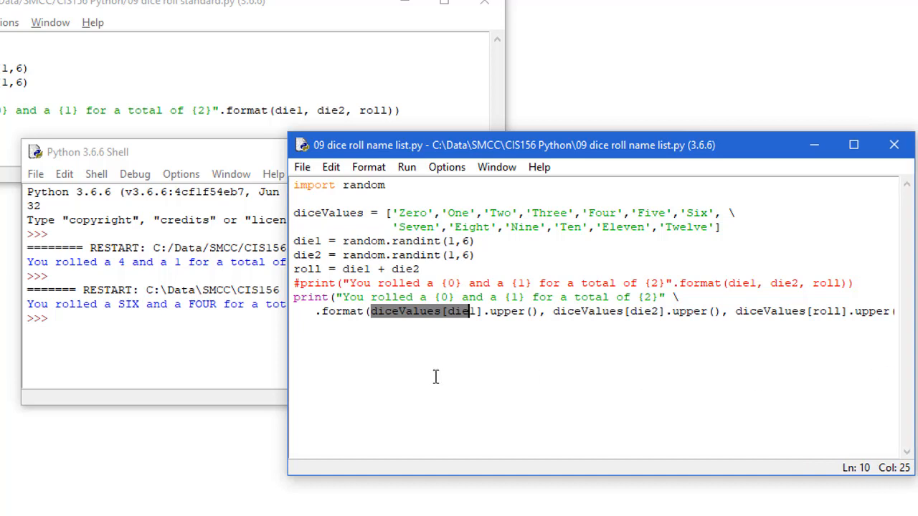
pyautogui.moveTo(275, 366)
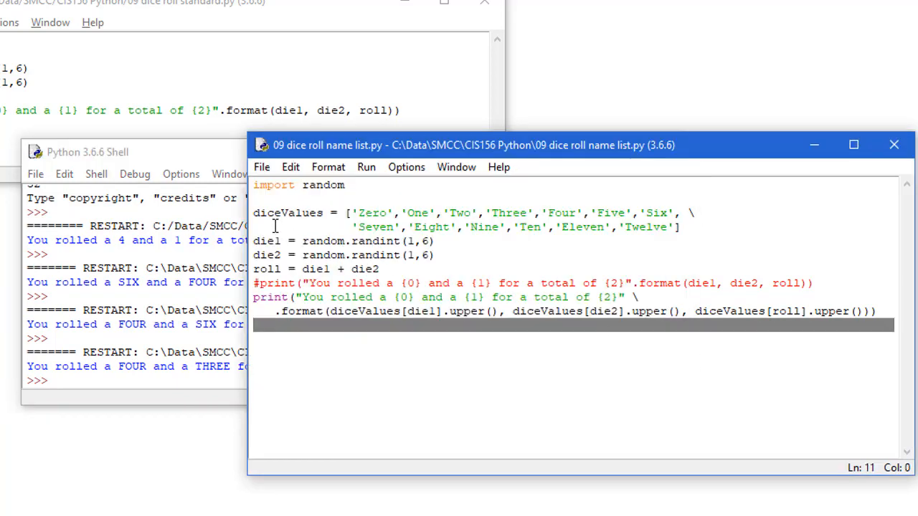
pyautogui.moveTo(598, 233)
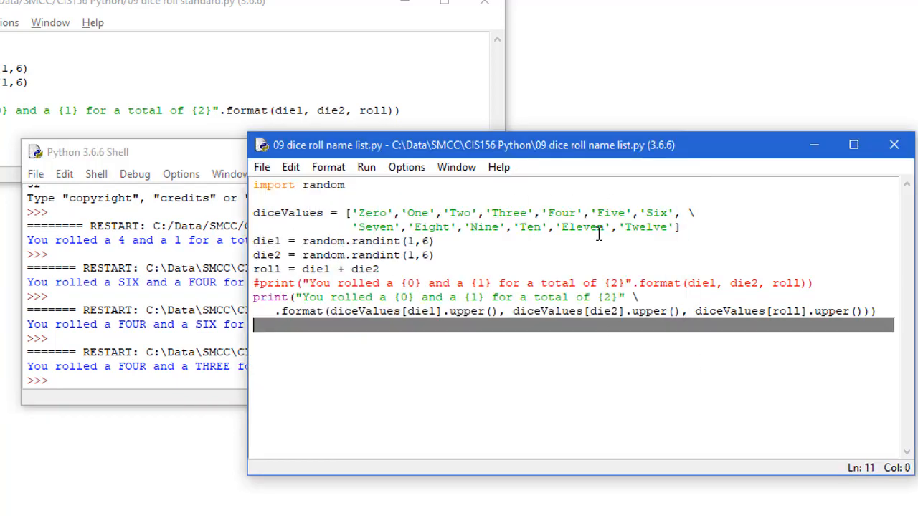